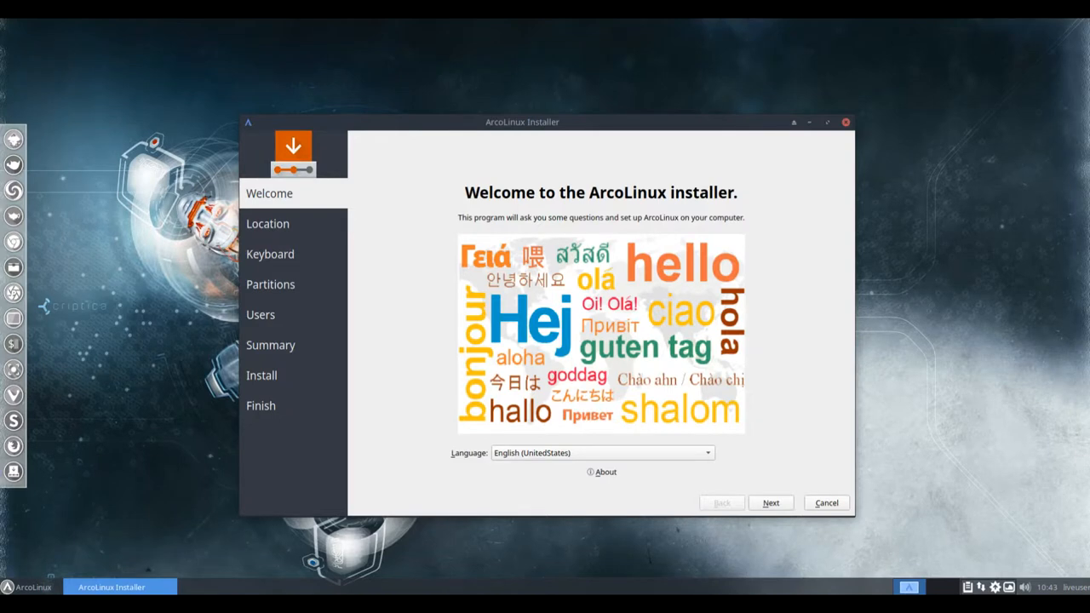
- Cancel the ArcoLinux installation and confirm Yes to quit the installer
click(825, 502)
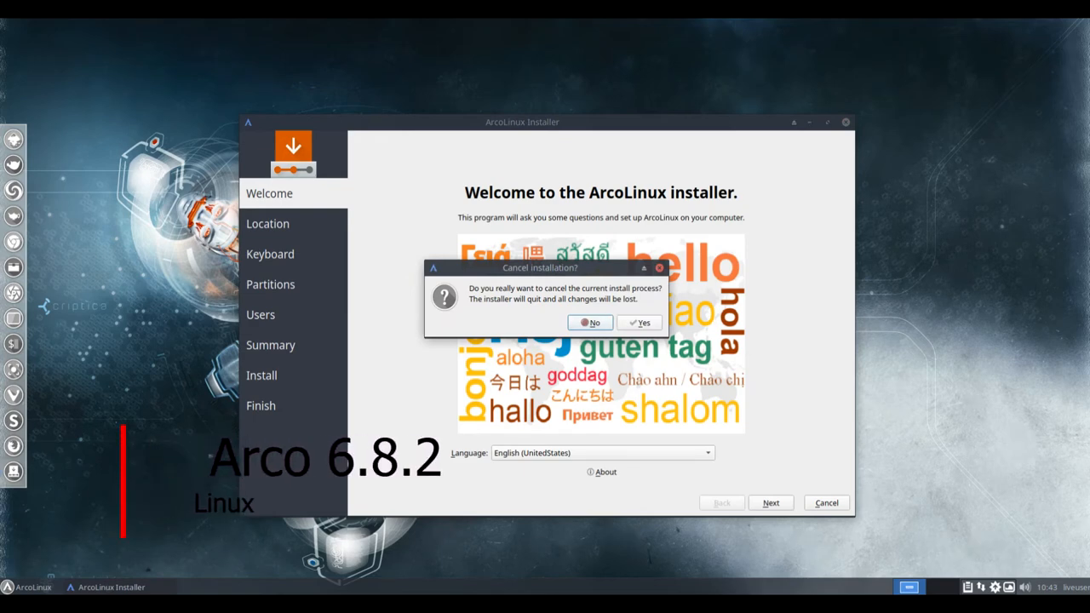
click(638, 322)
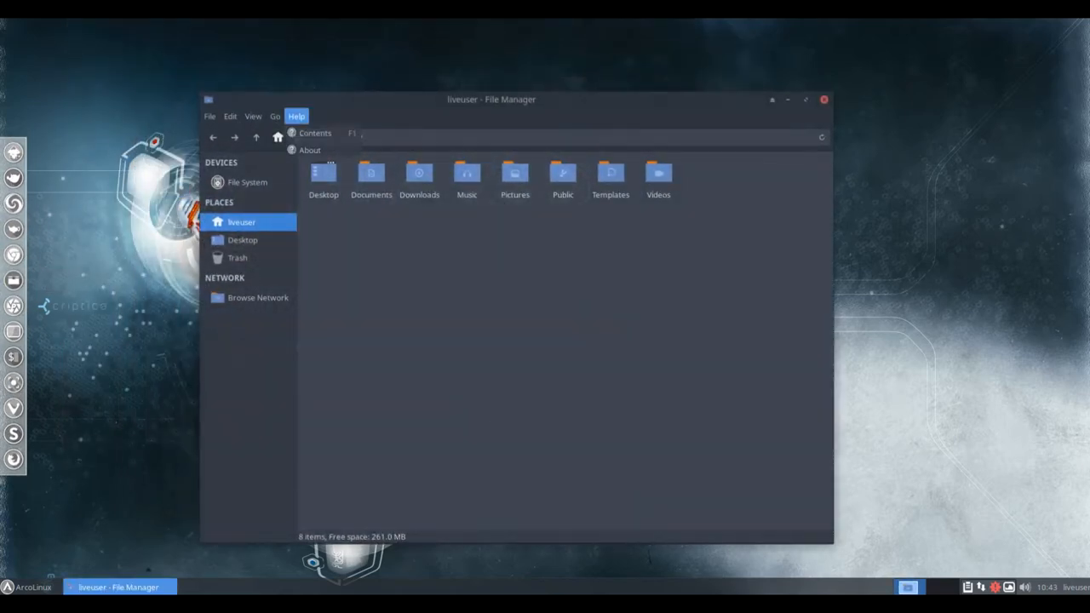
- View Thunar's About window and its Written by and Artwork by credits, then close both
click(309, 149)
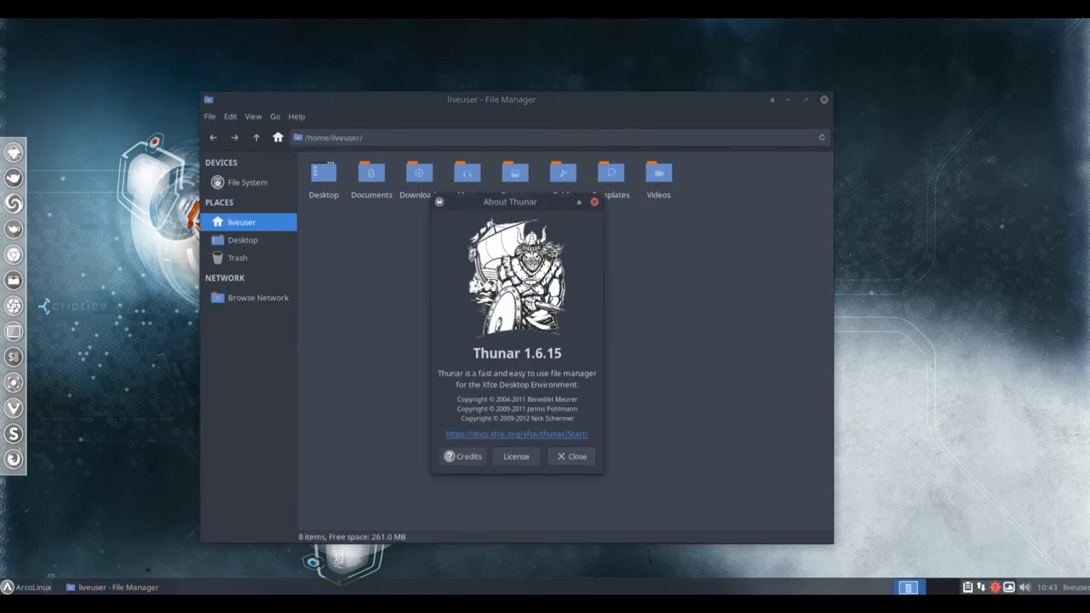
click(463, 455)
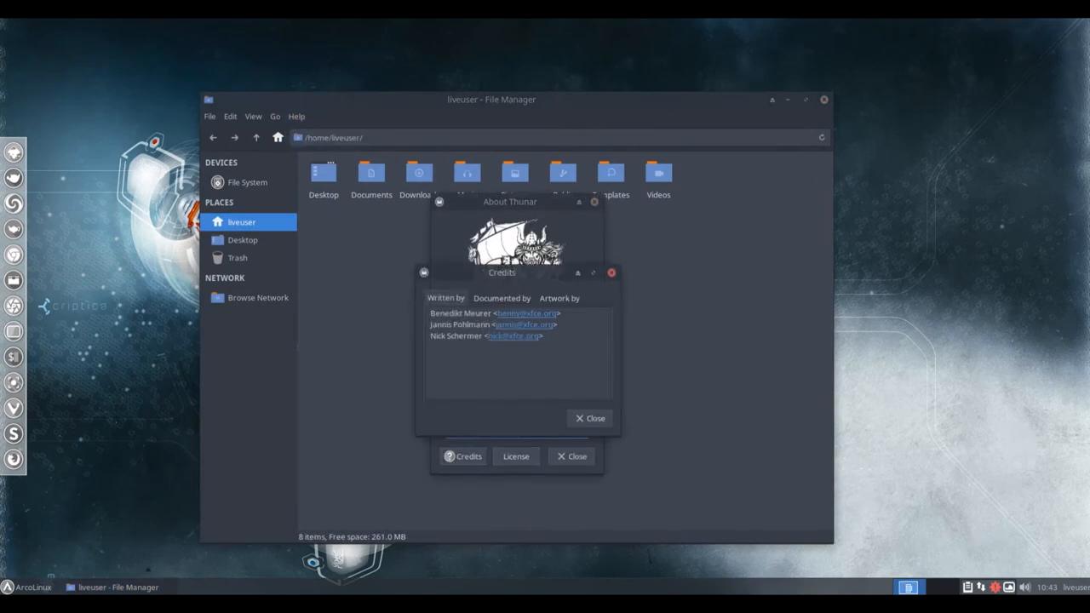
drag(442, 324, 541, 335)
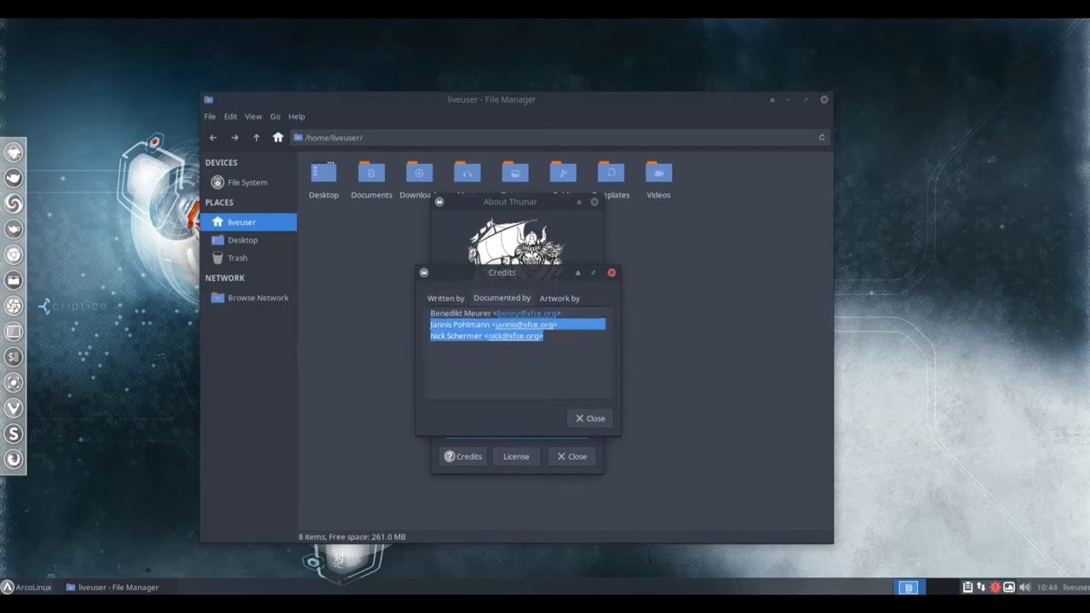
click(560, 298)
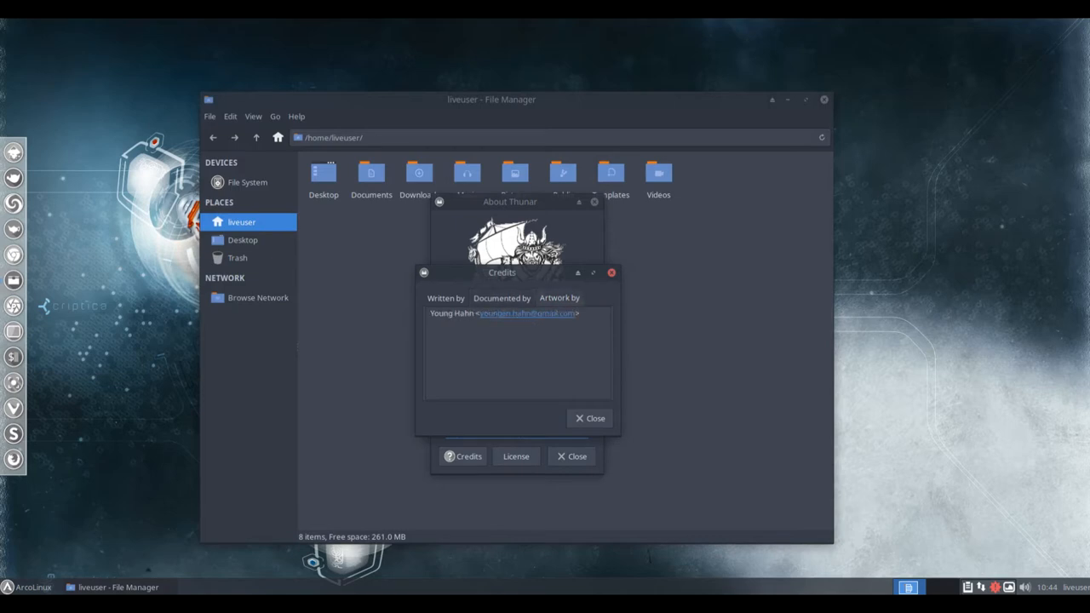
click(590, 419)
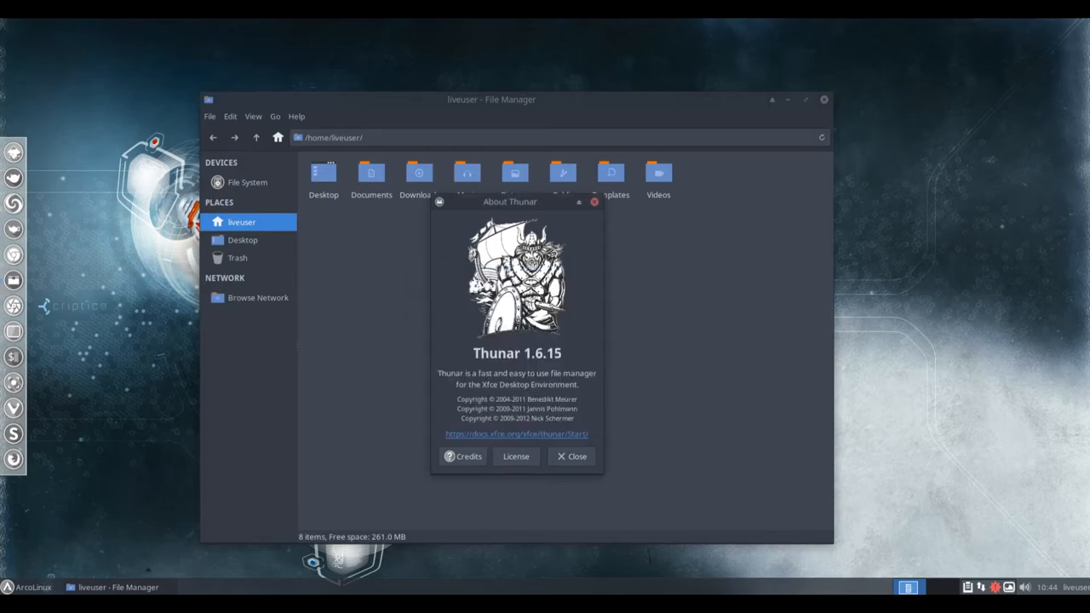
click(571, 456)
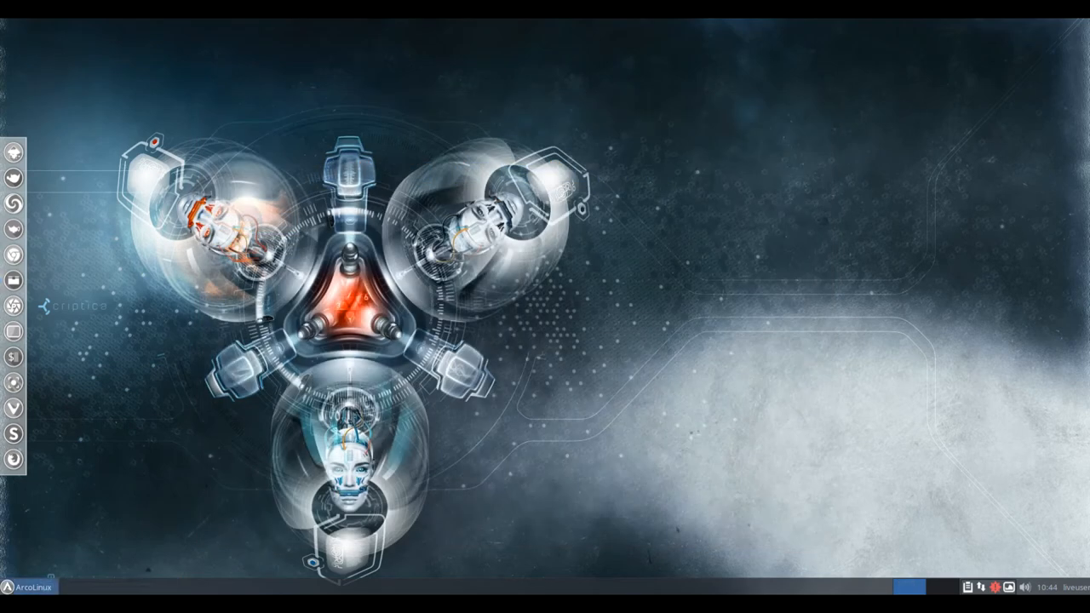
- Open the Whisker menu's Accessories category and scroll to the end of its list
click(24, 587)
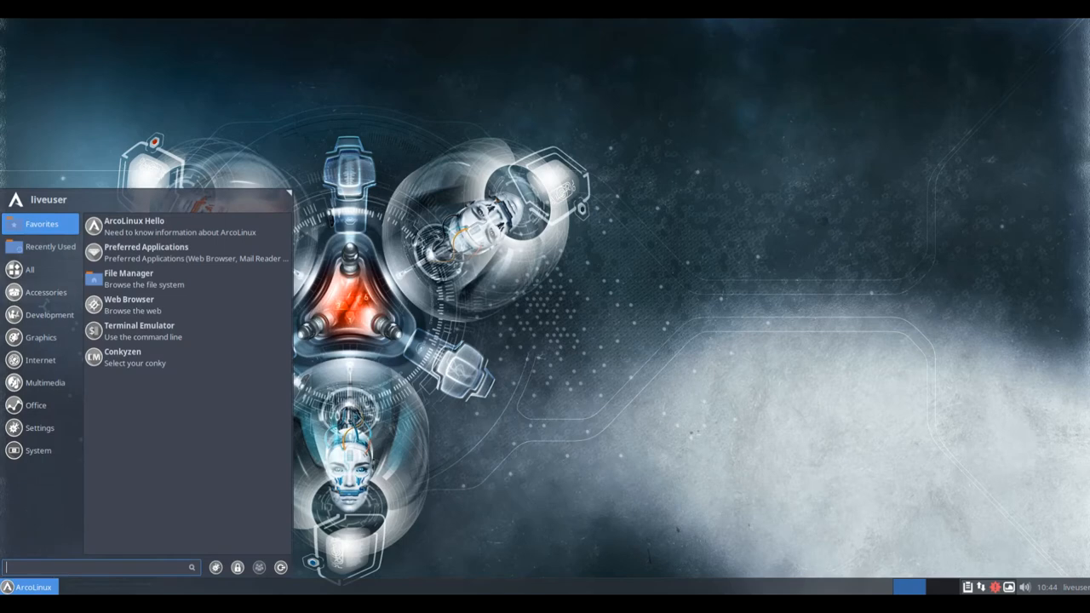
click(46, 292)
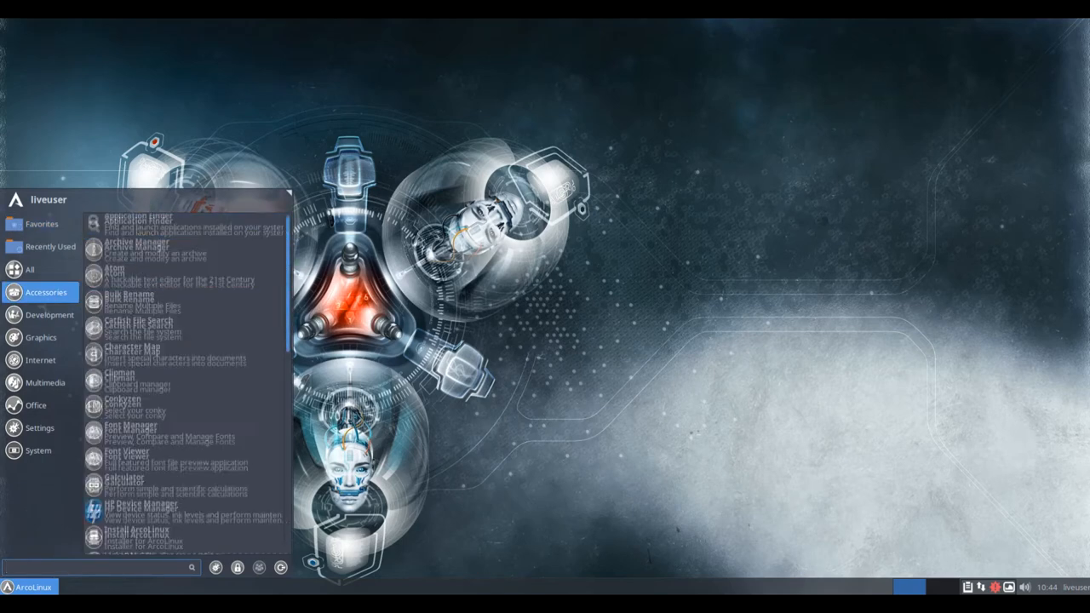
scroll(down, 3)
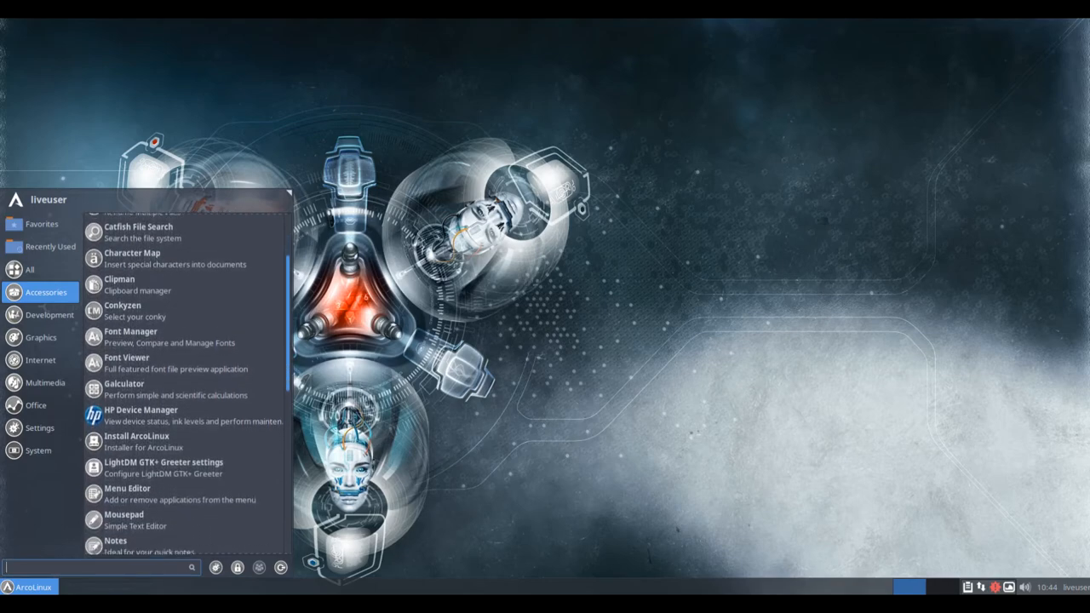
scroll(down, 3)
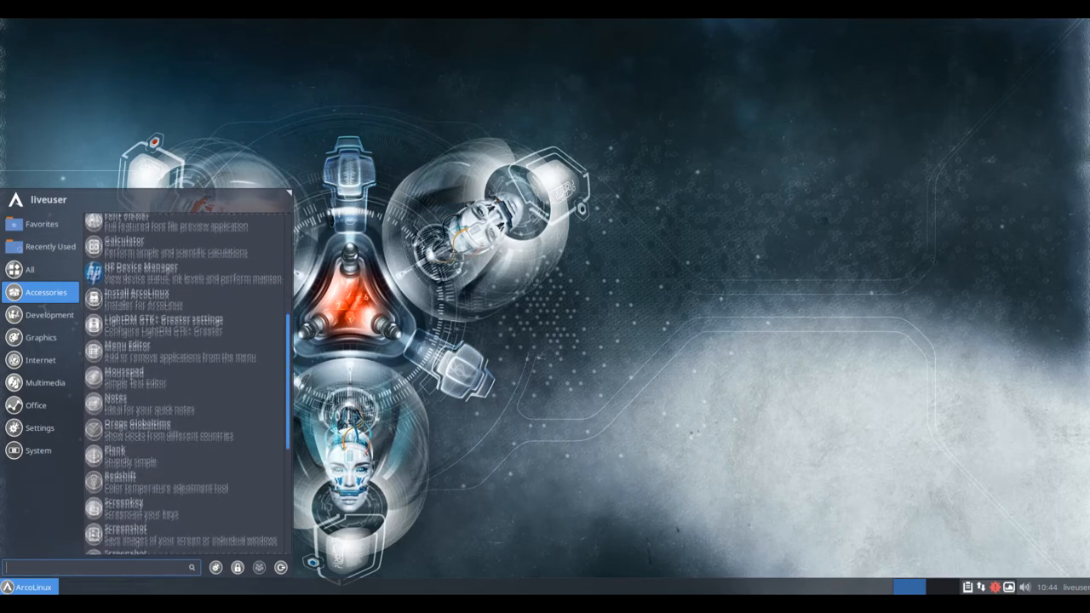
scroll(down, 3)
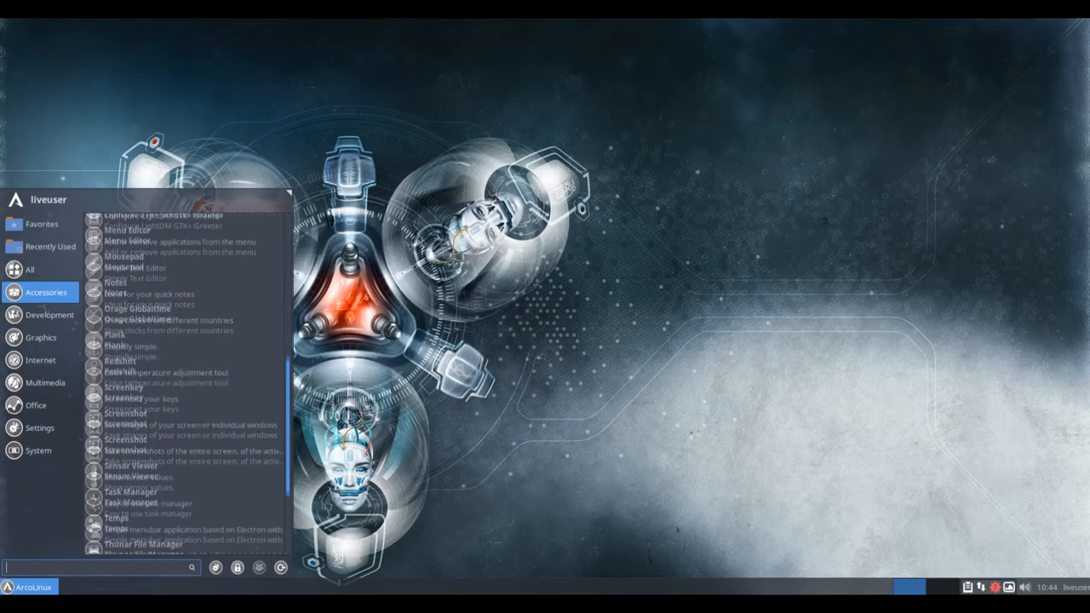
scroll(down, 3)
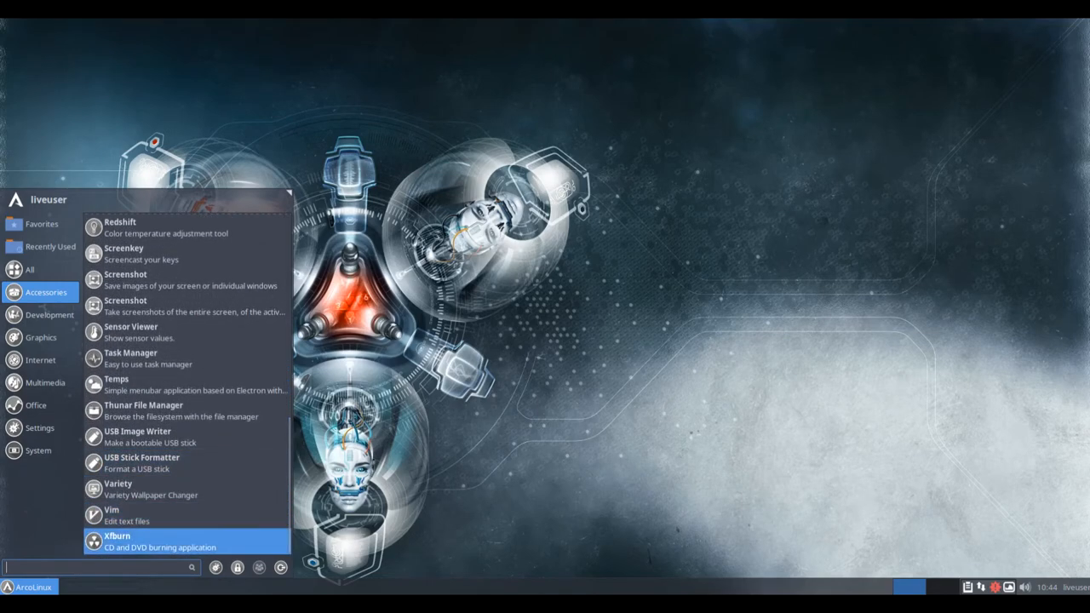
mouse_move(130, 358)
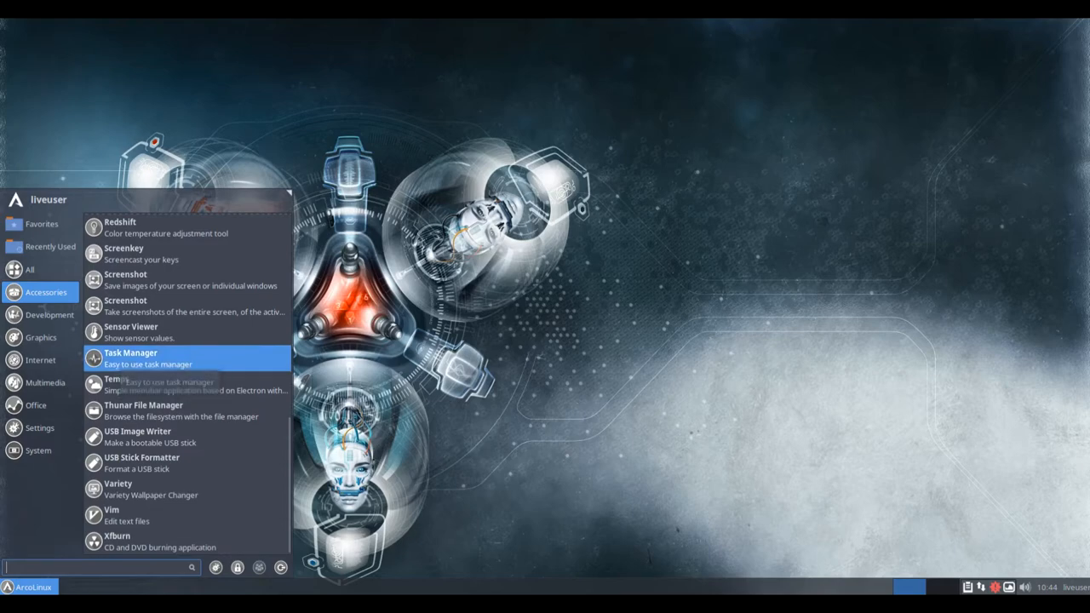
- Launch Task Manager, select its process search box, then close the window
click(130, 357)
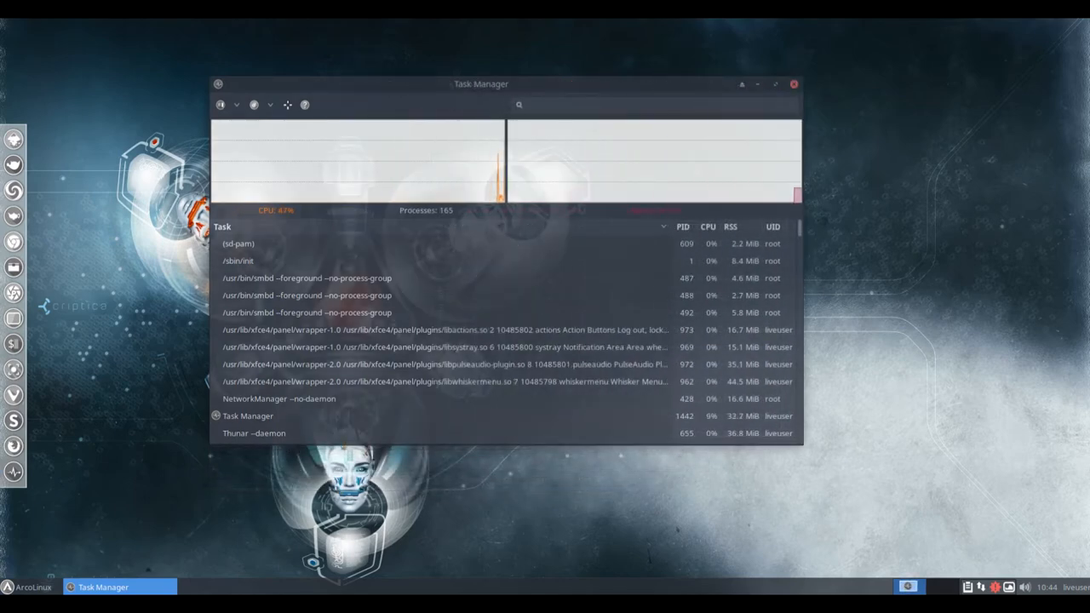
click(656, 104)
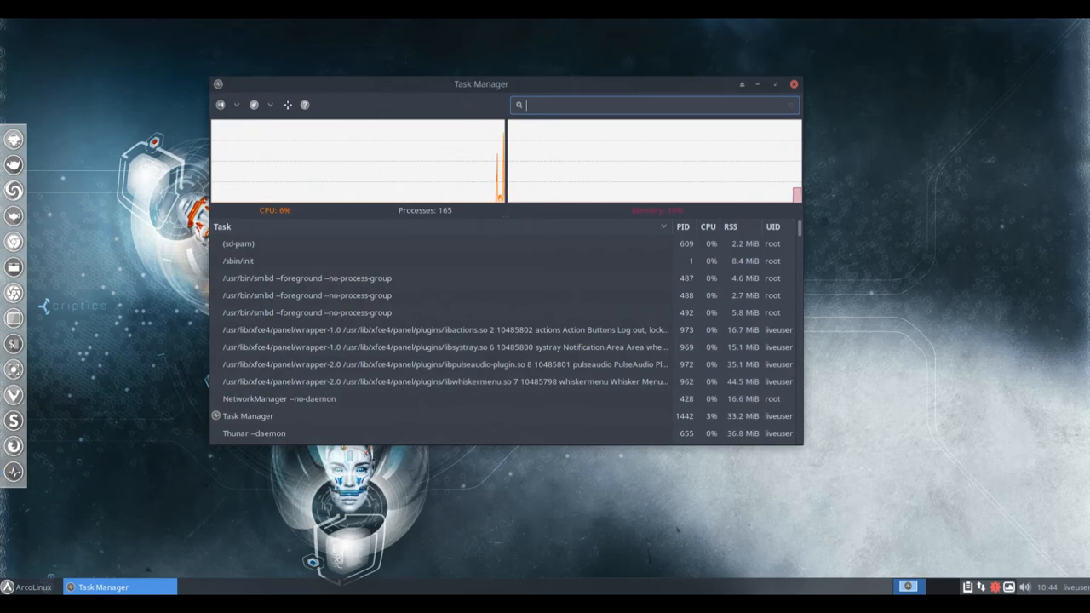
click(793, 84)
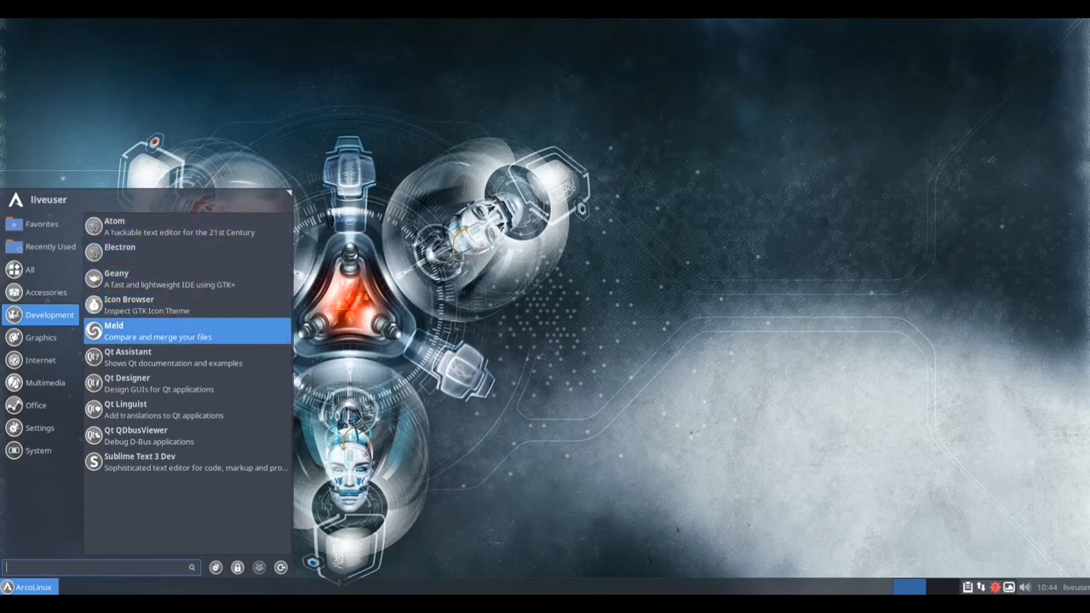
mouse_move(149, 436)
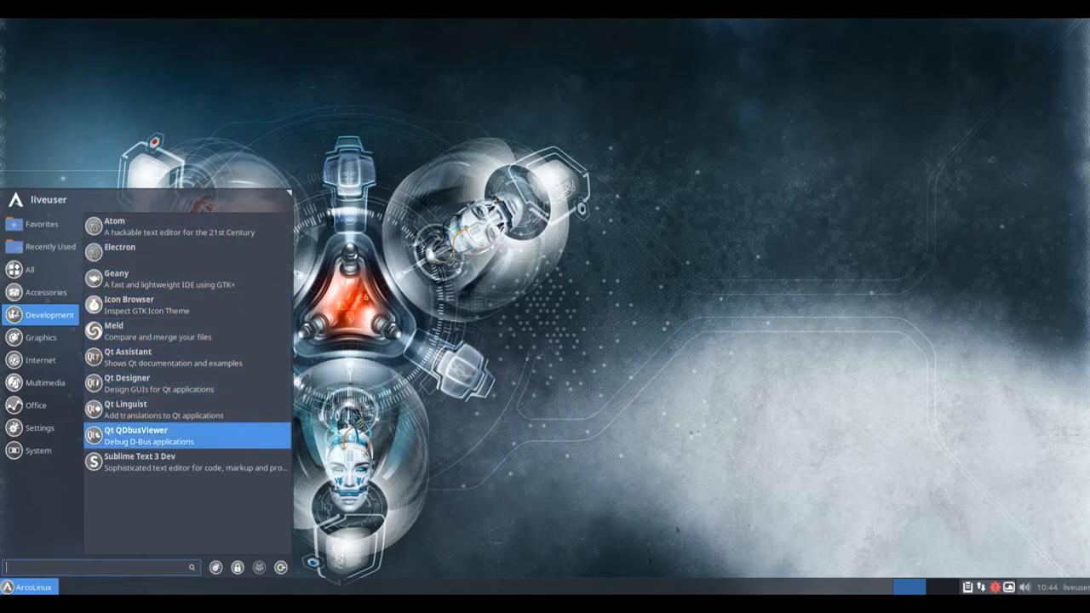
- Browse the Graphics, Internet, Multimedia and Office categories in the Whisker menu
click(40, 337)
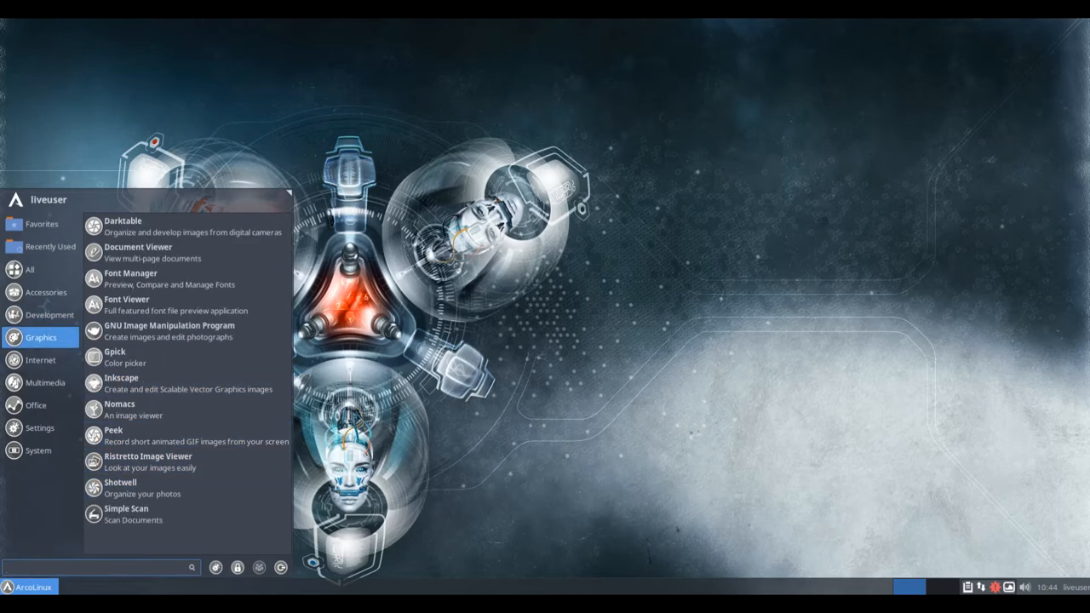
mouse_move(170, 252)
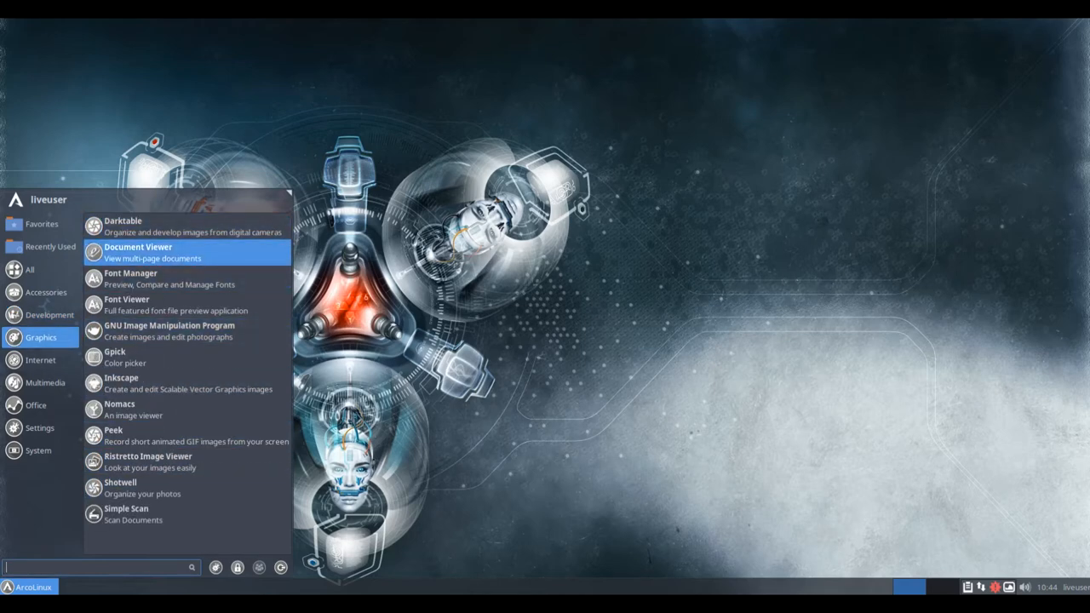
mouse_move(128, 305)
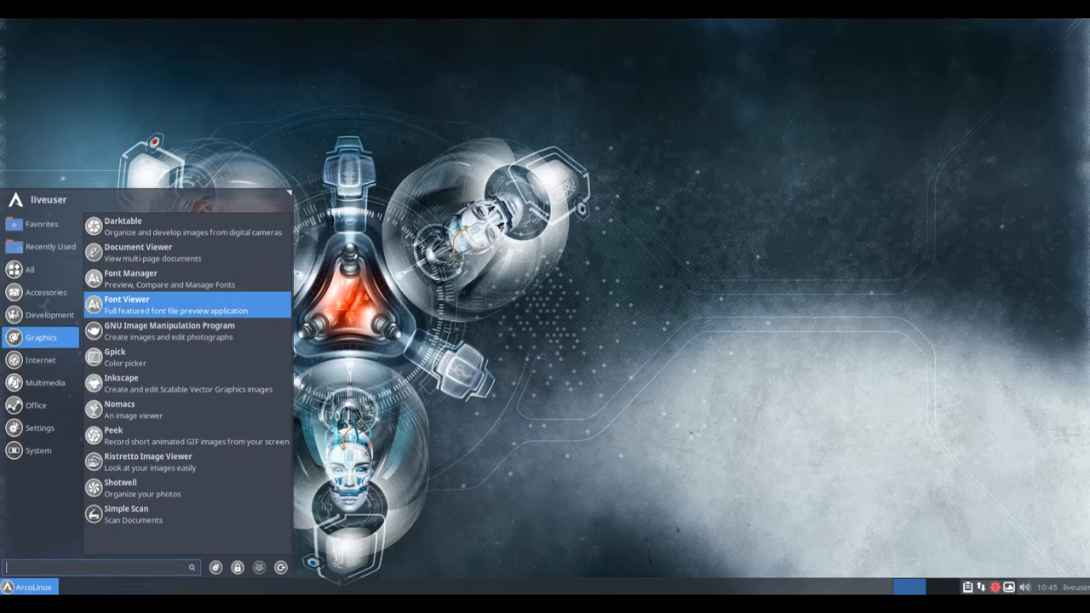
mouse_move(121, 384)
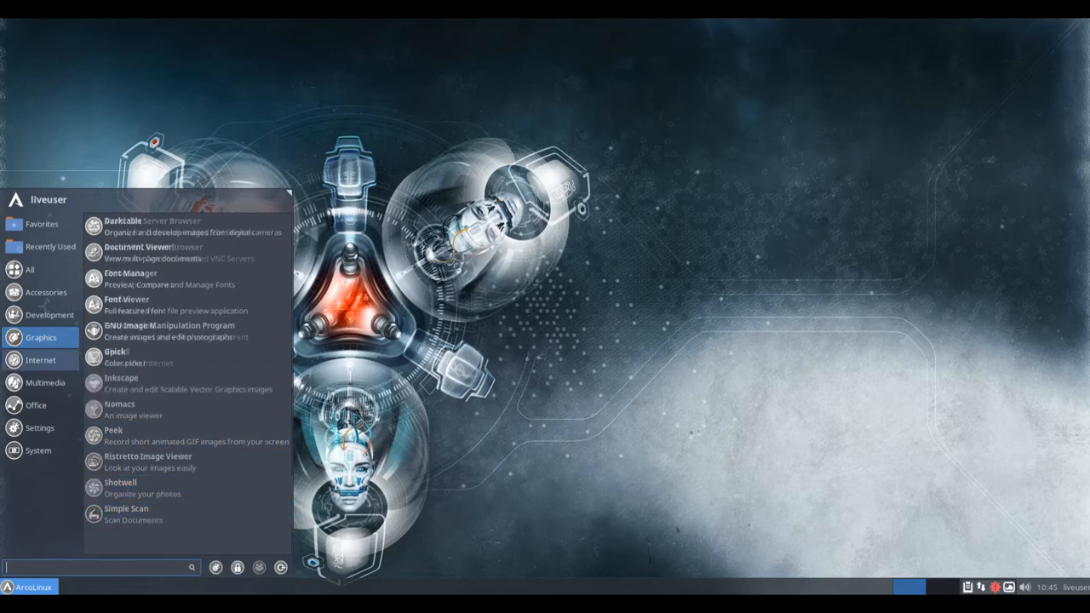
click(40, 359)
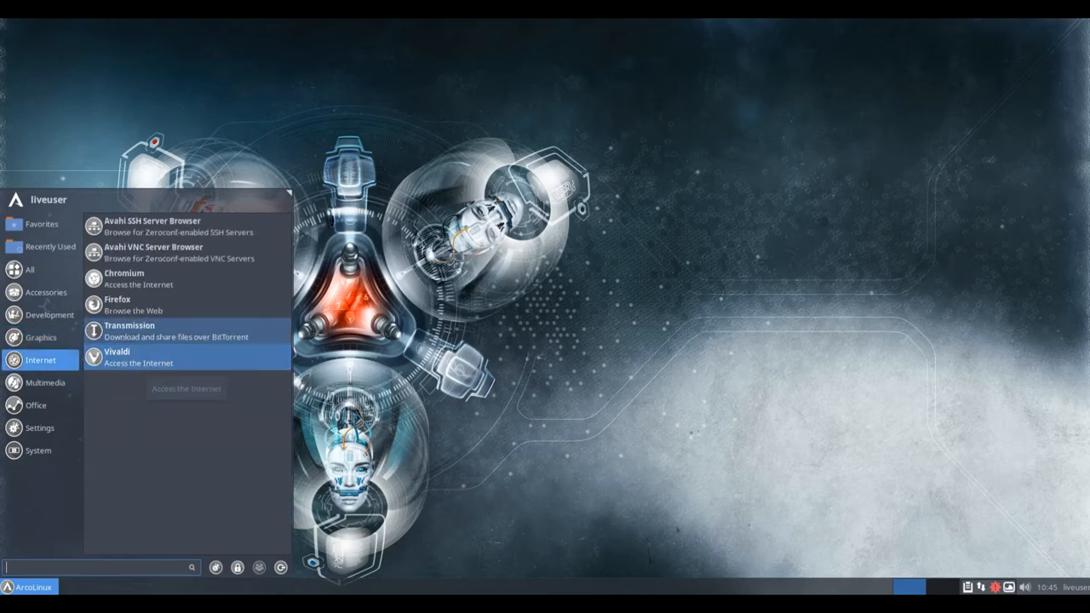
mouse_move(154, 253)
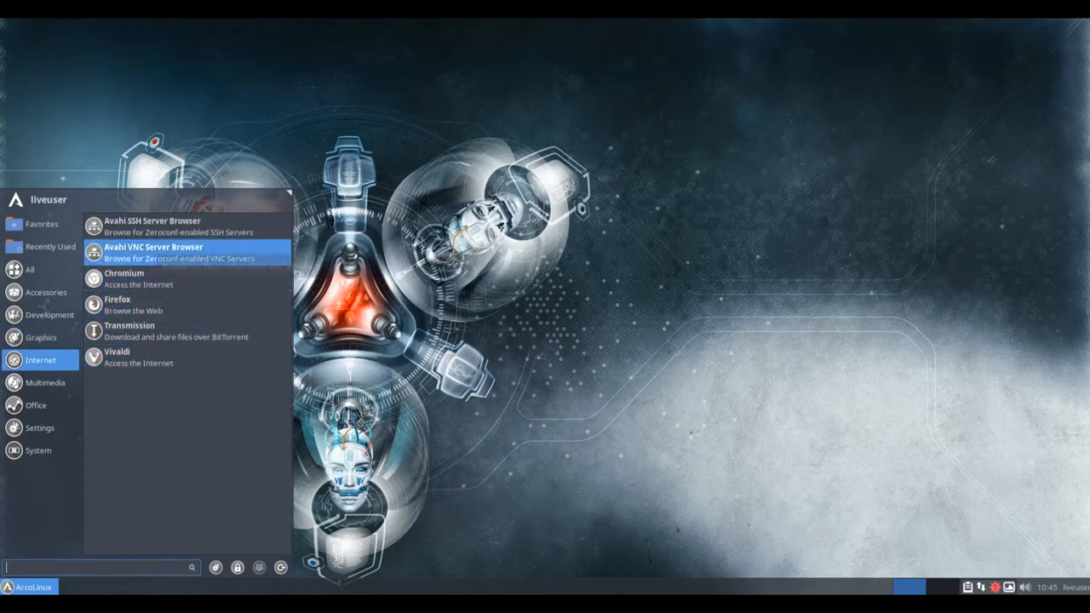
click(45, 382)
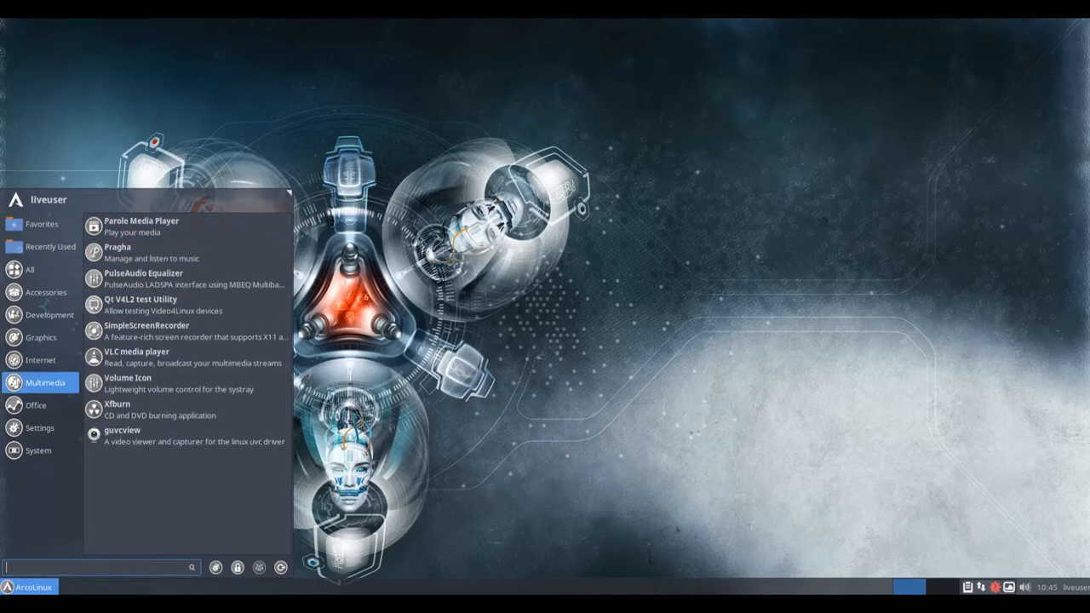
mouse_move(128, 383)
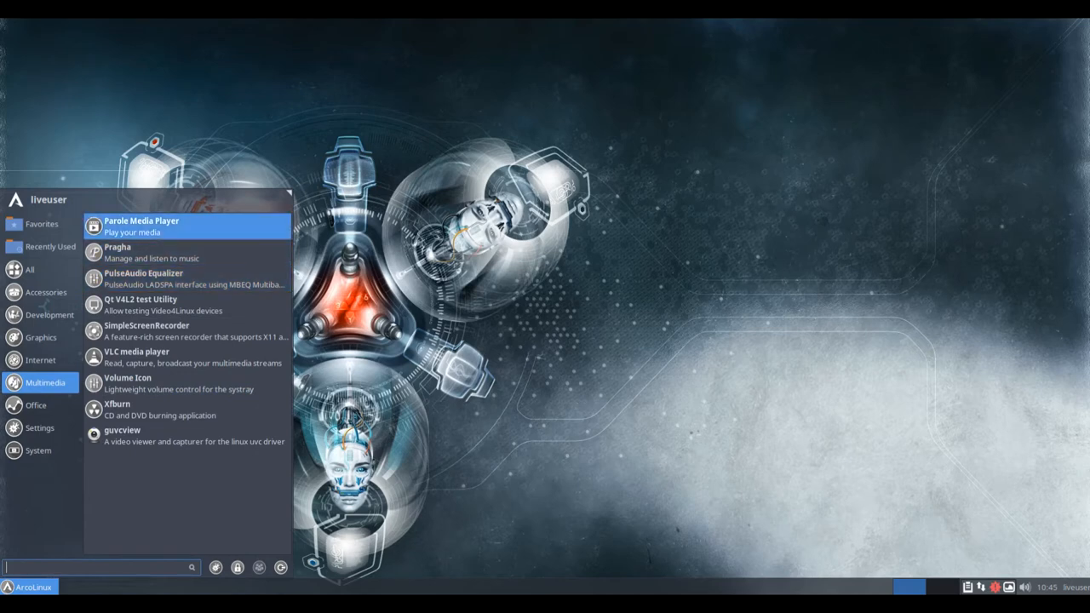
click(36, 404)
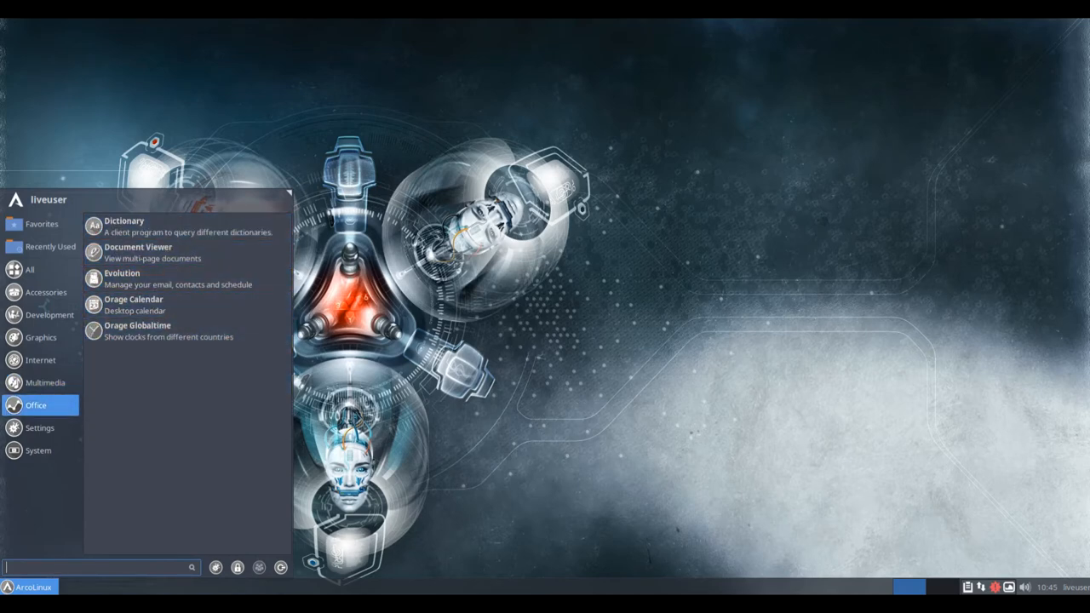
- Scroll through the Settings category entries, then show the System category
click(39, 428)
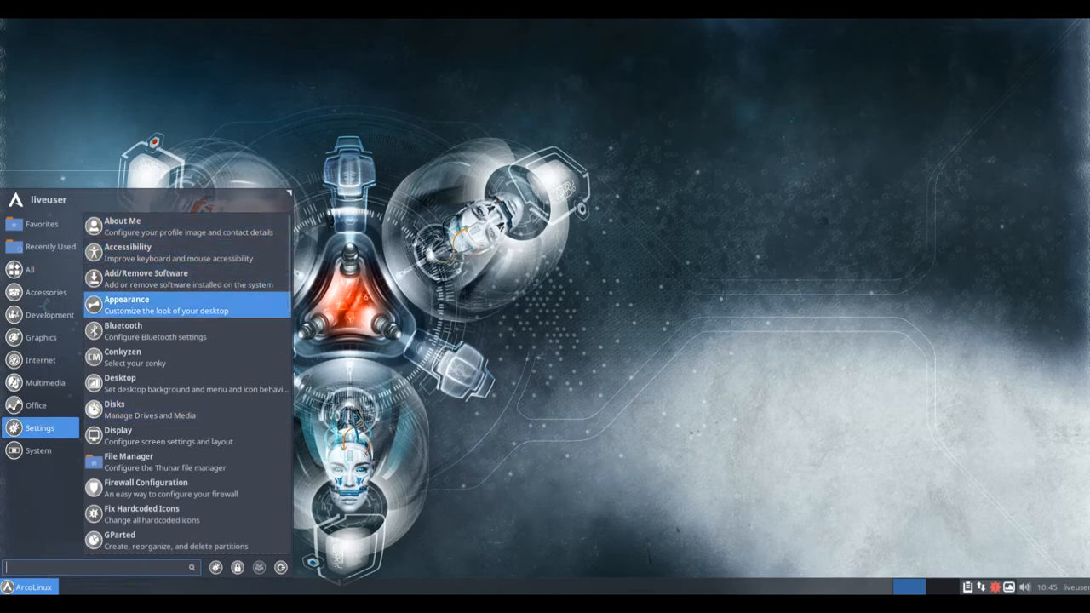
mouse_move(153, 410)
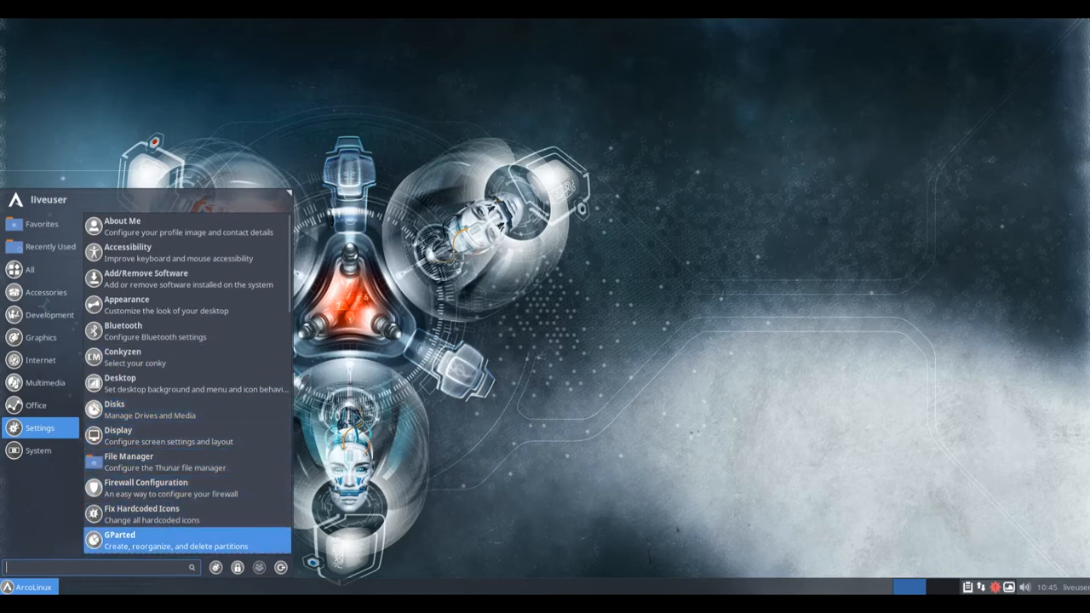
scroll(down, 3)
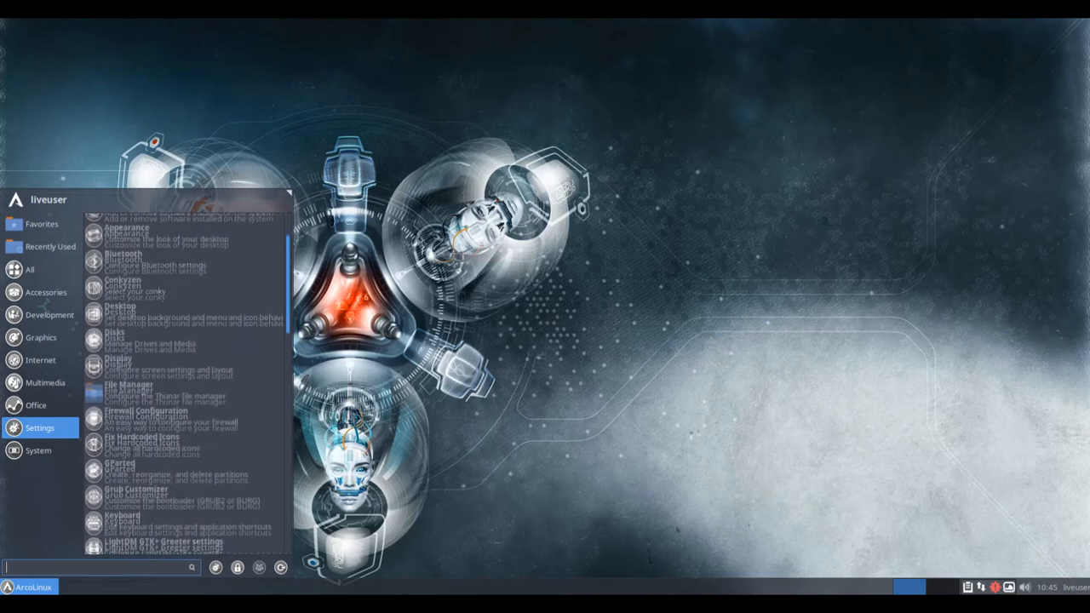
scroll(down, 3)
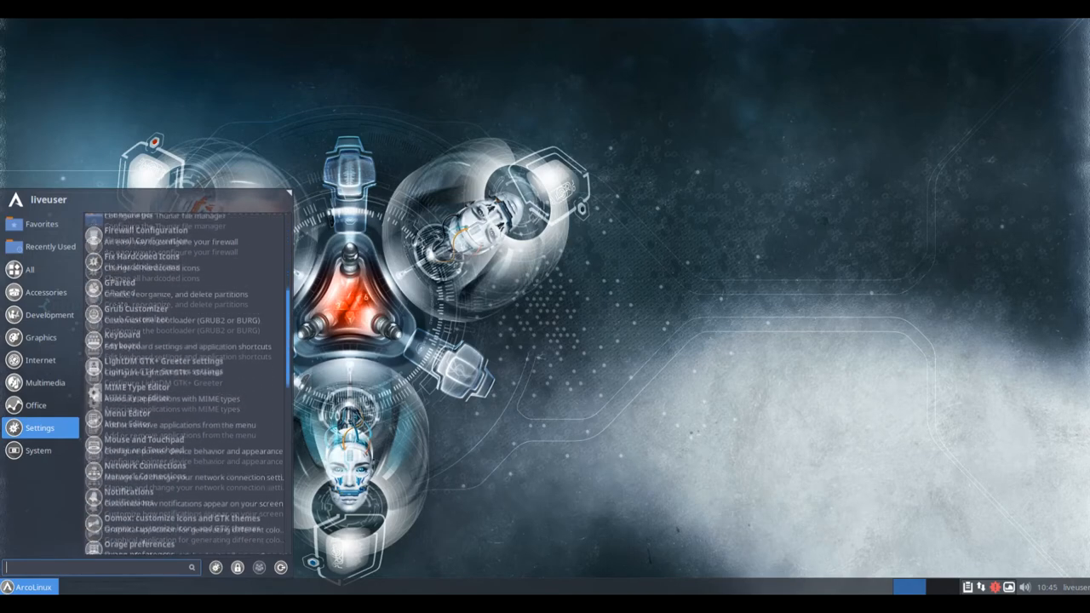
scroll(down, 3)
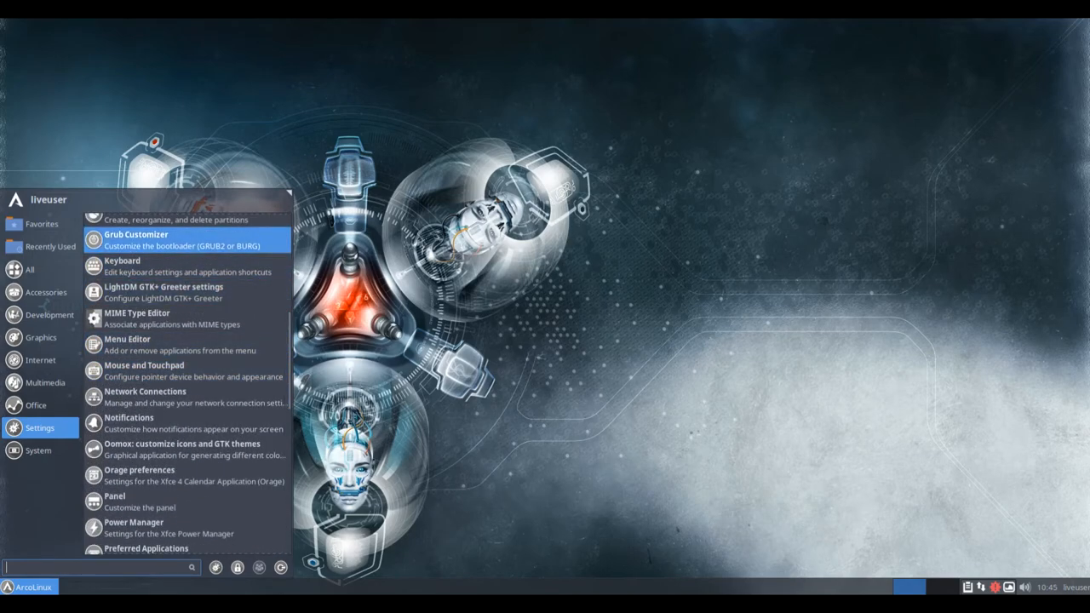
mouse_move(179, 345)
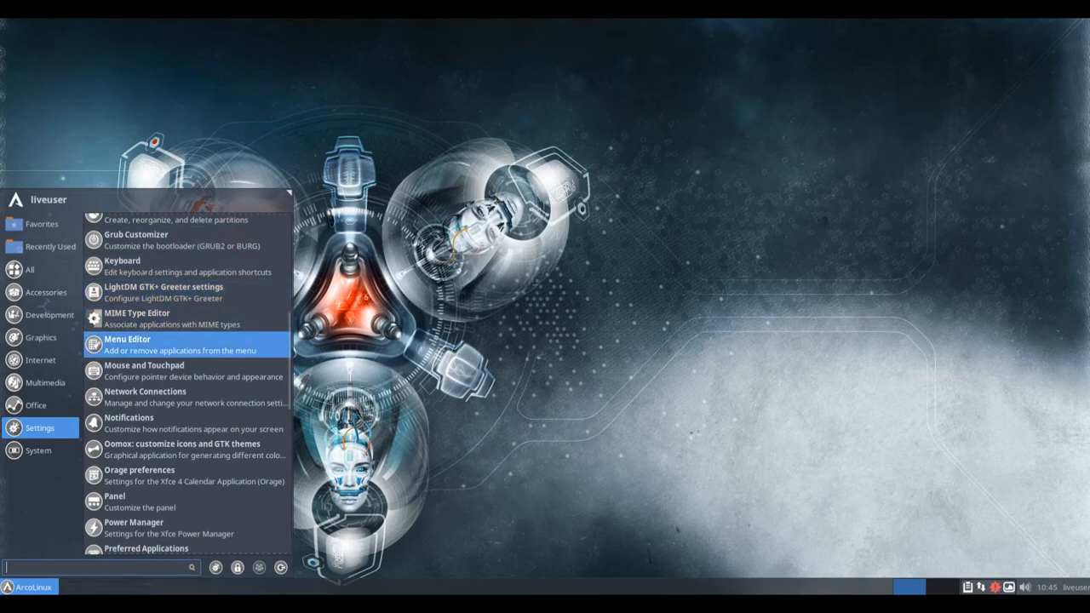
mouse_move(170, 397)
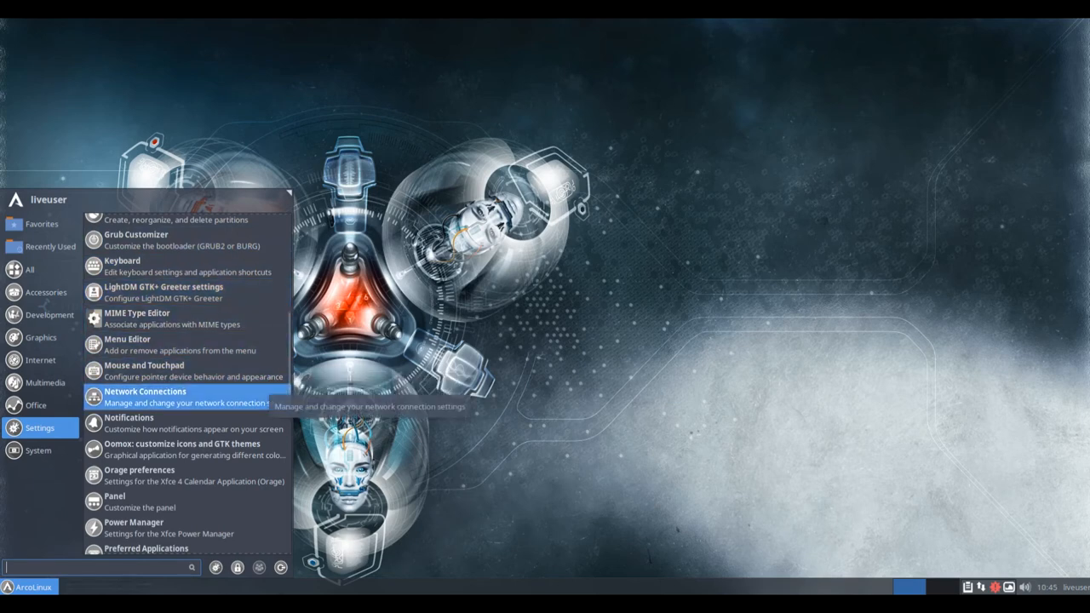
mouse_move(187, 449)
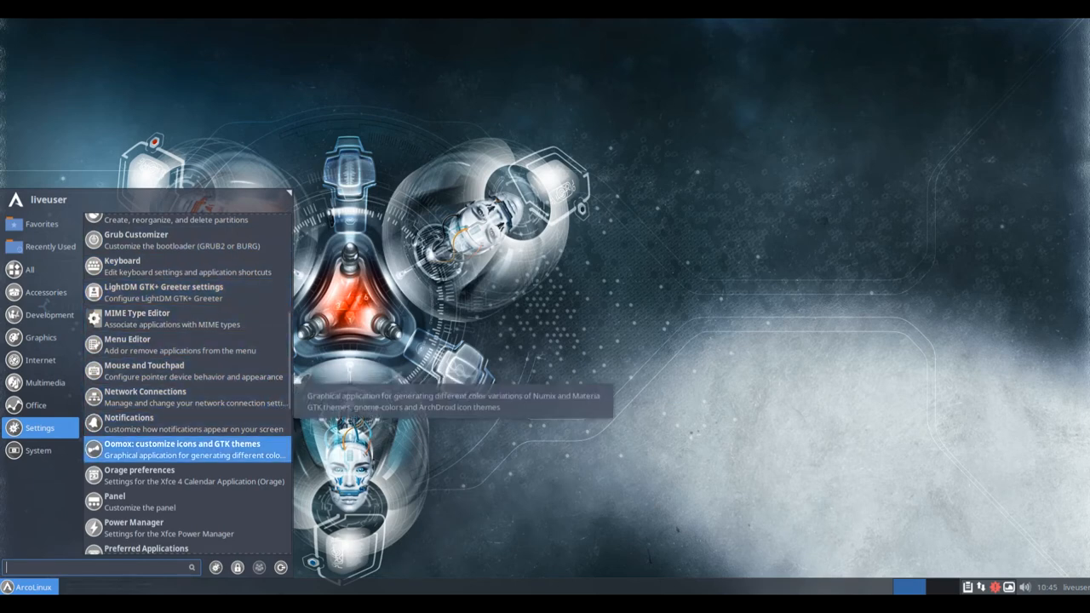
mouse_move(133, 528)
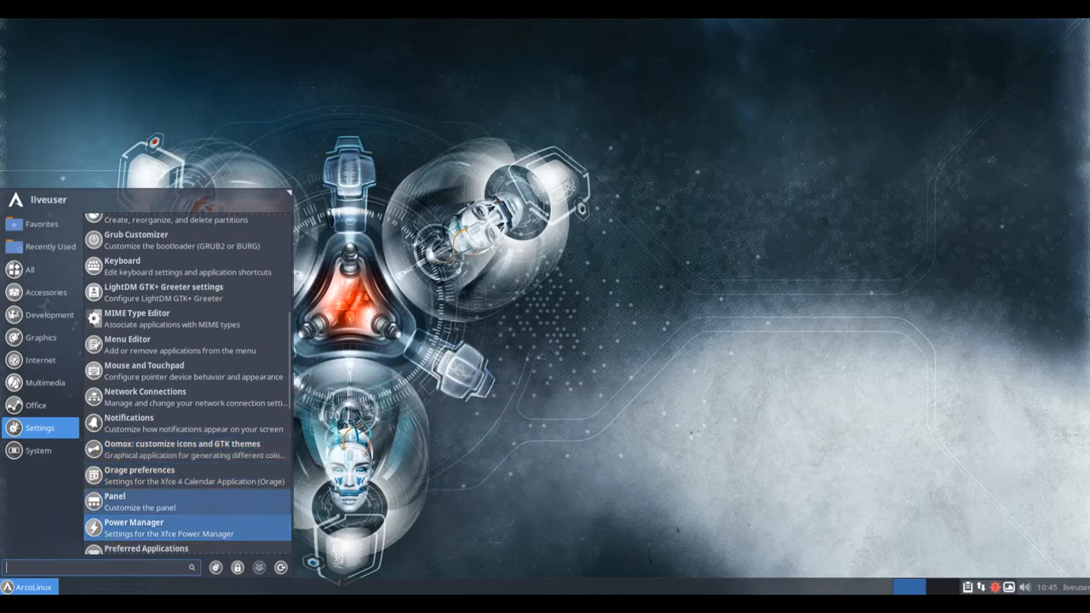
scroll(down, 3)
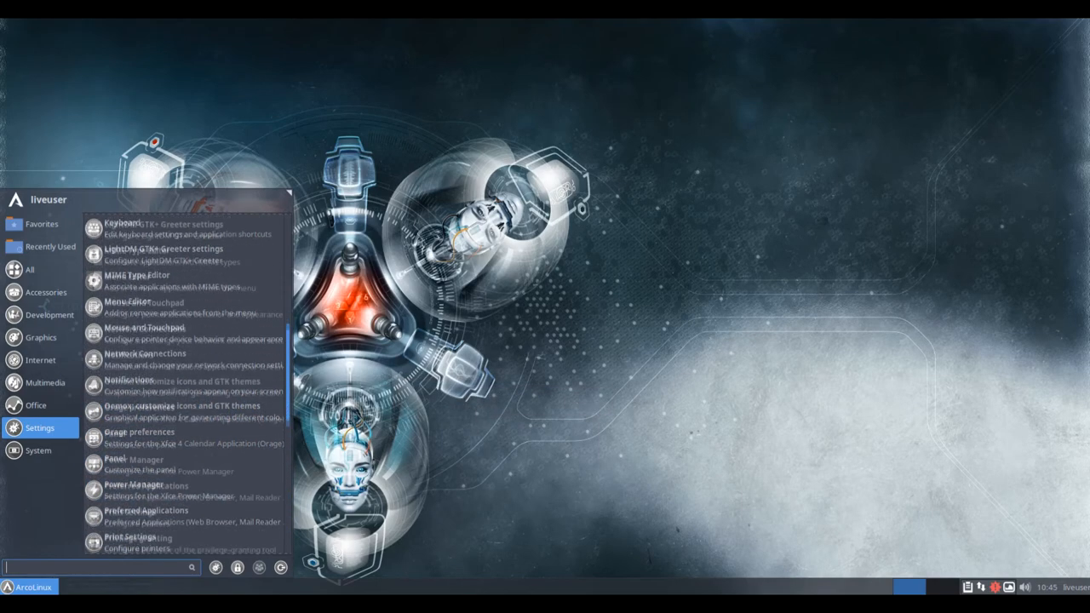
scroll(down, 3)
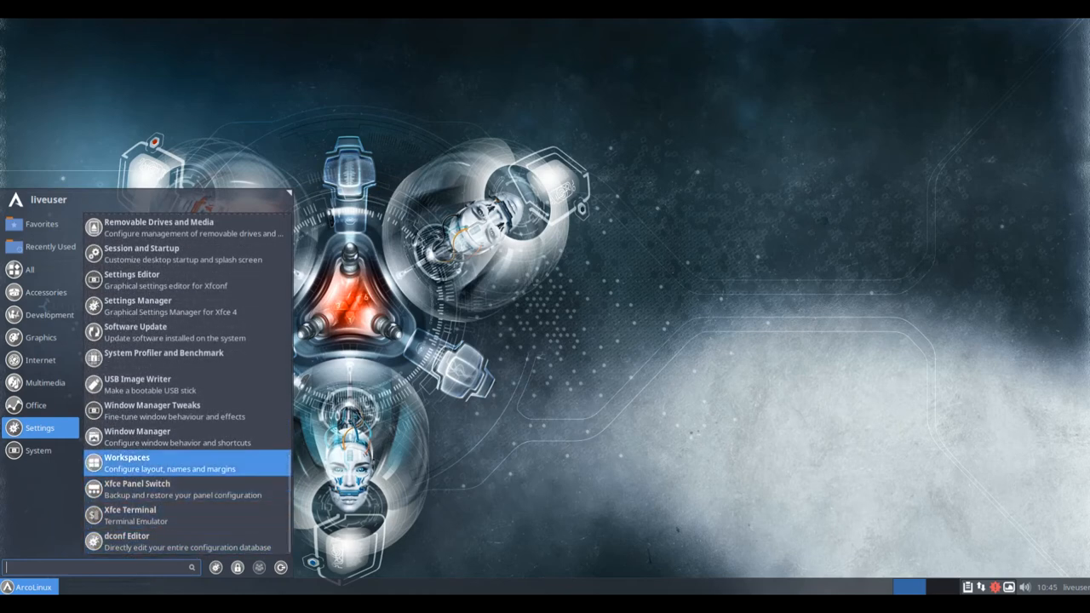
mouse_move(162, 352)
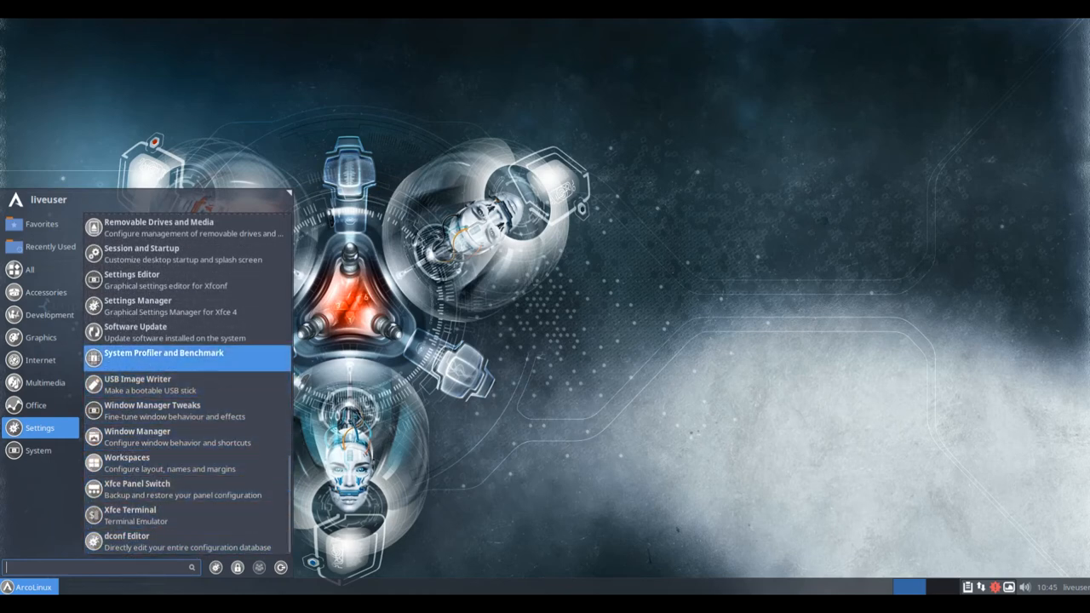
click(38, 450)
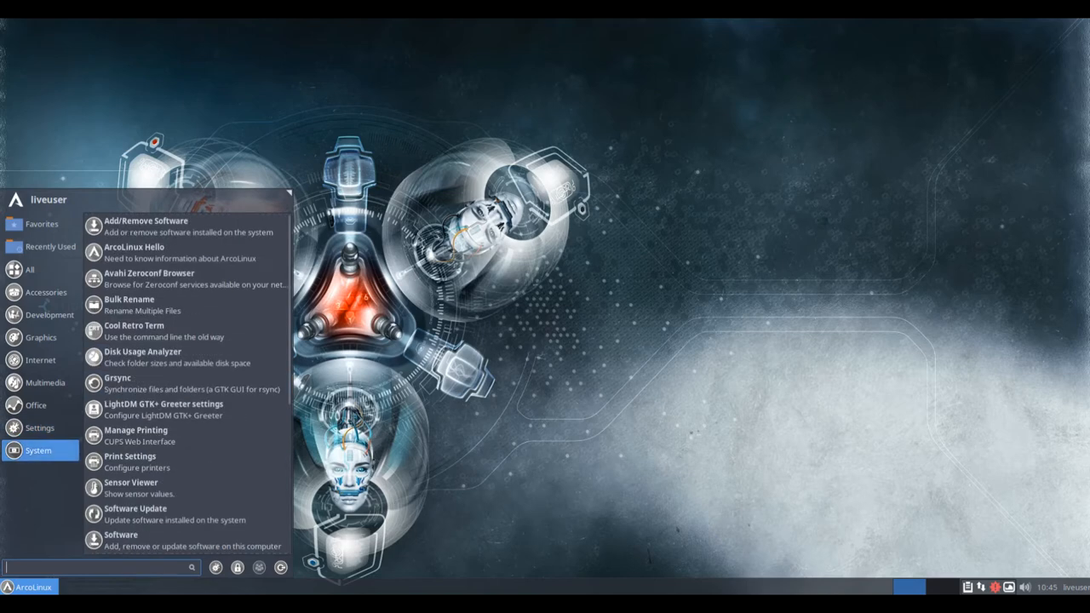
mouse_move(133, 252)
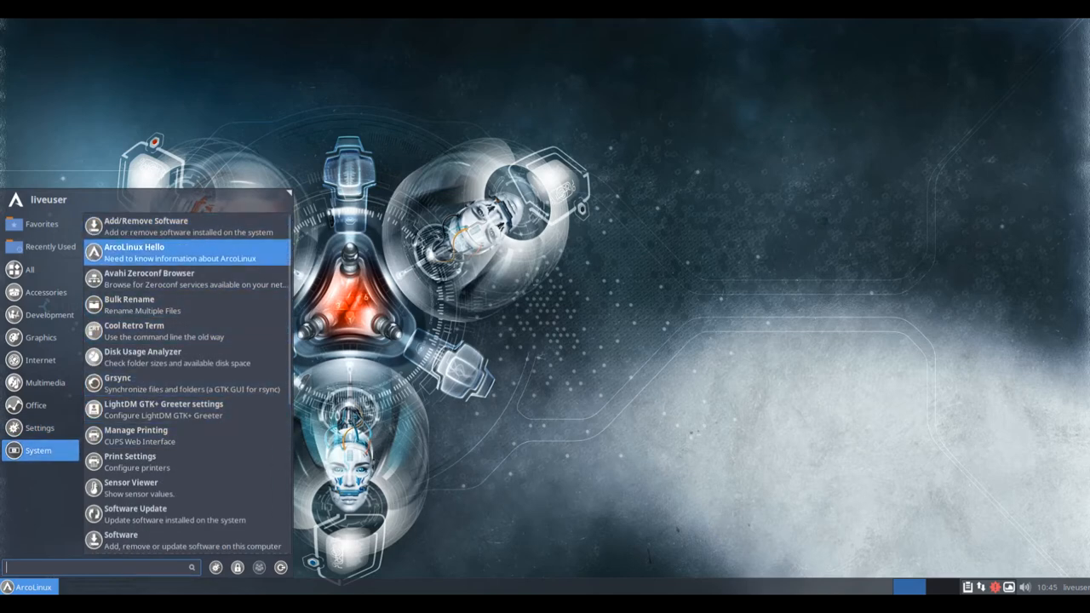
mouse_move(178, 278)
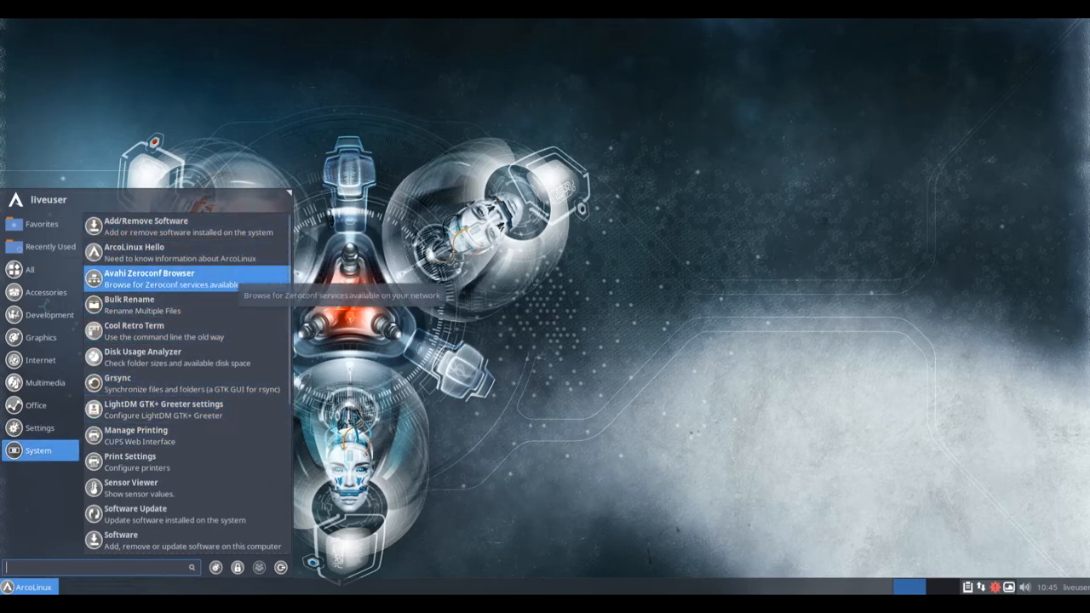
mouse_move(142, 357)
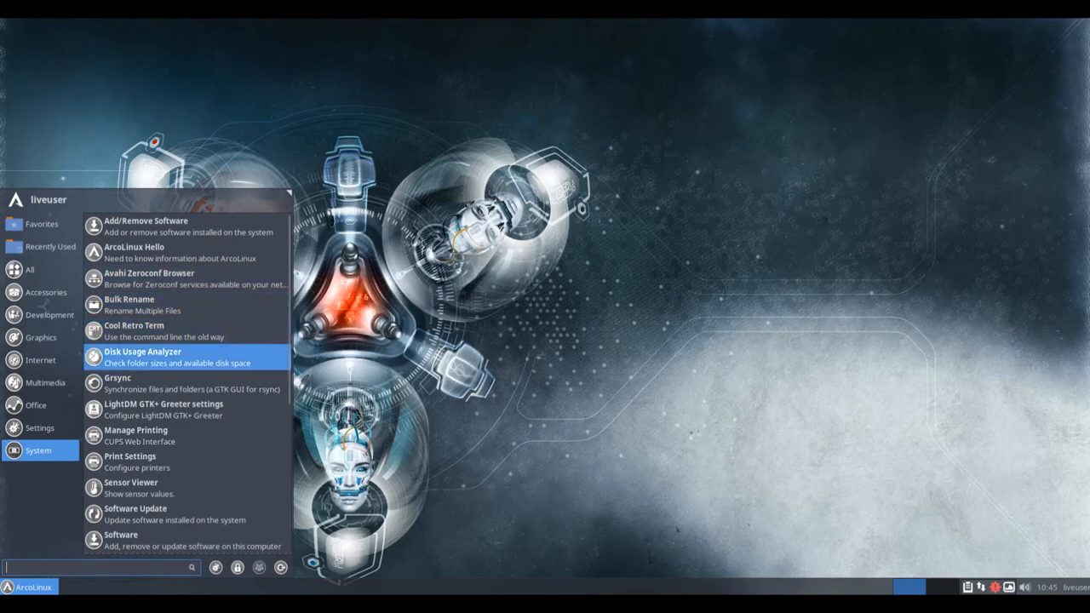
mouse_move(130, 488)
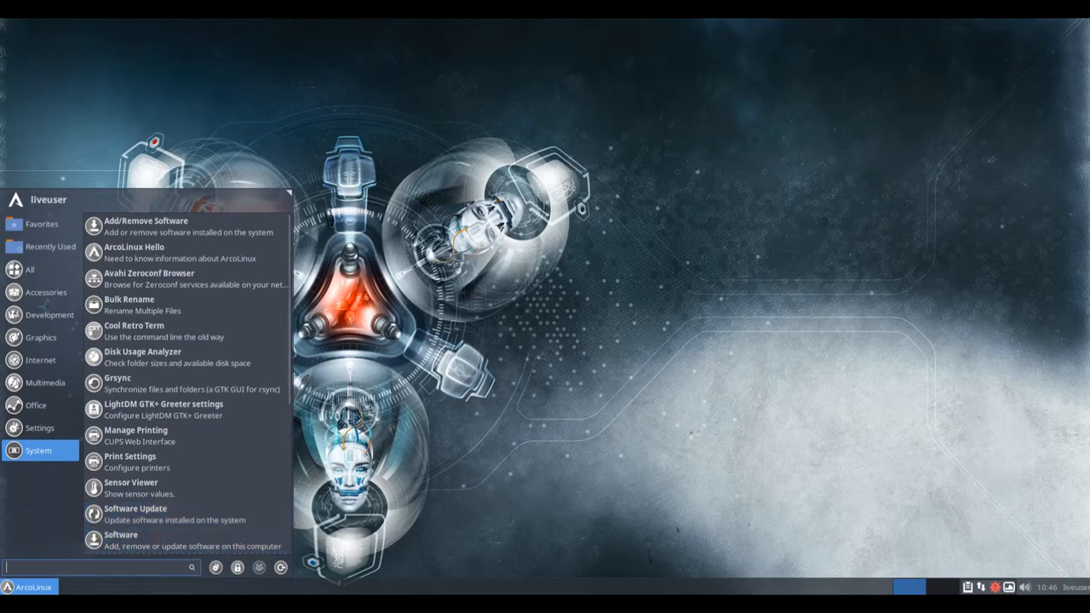
- Scroll the System programs list, return to Settings and launch Appearance
scroll(down, 3)
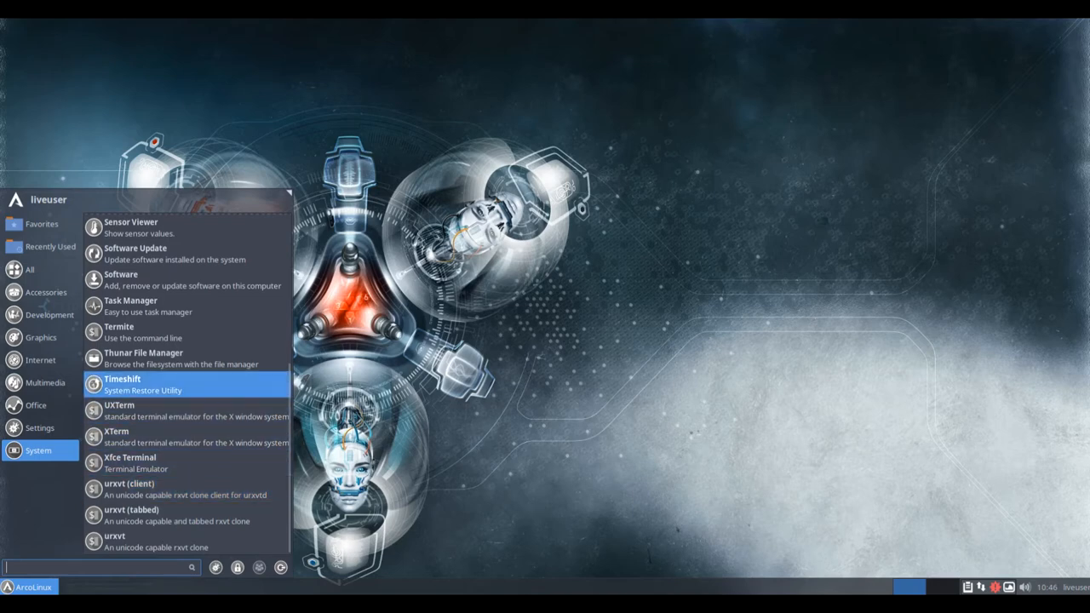
click(38, 428)
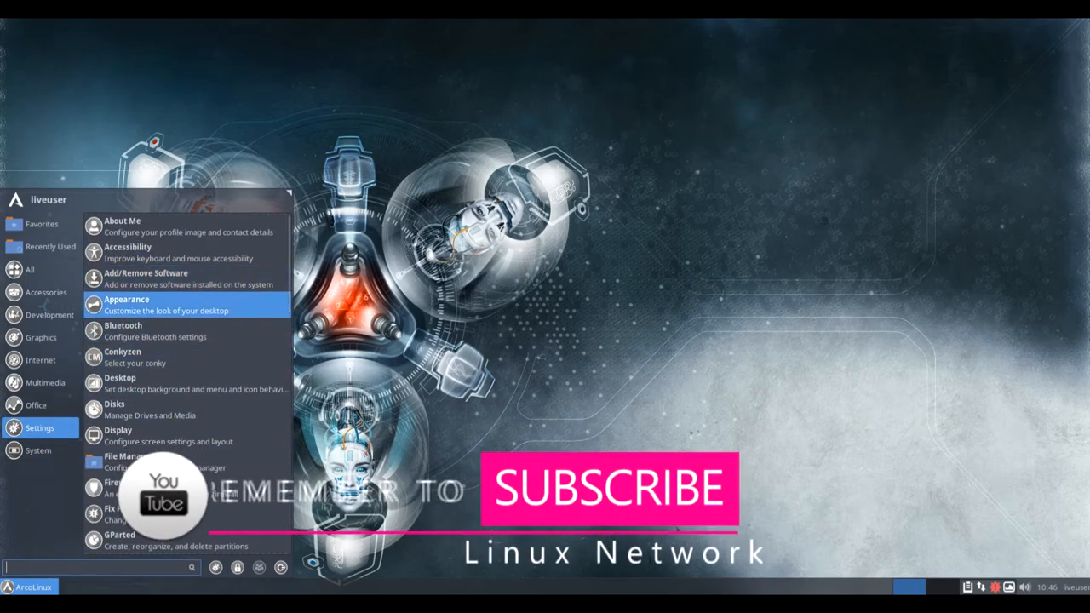
click(126, 304)
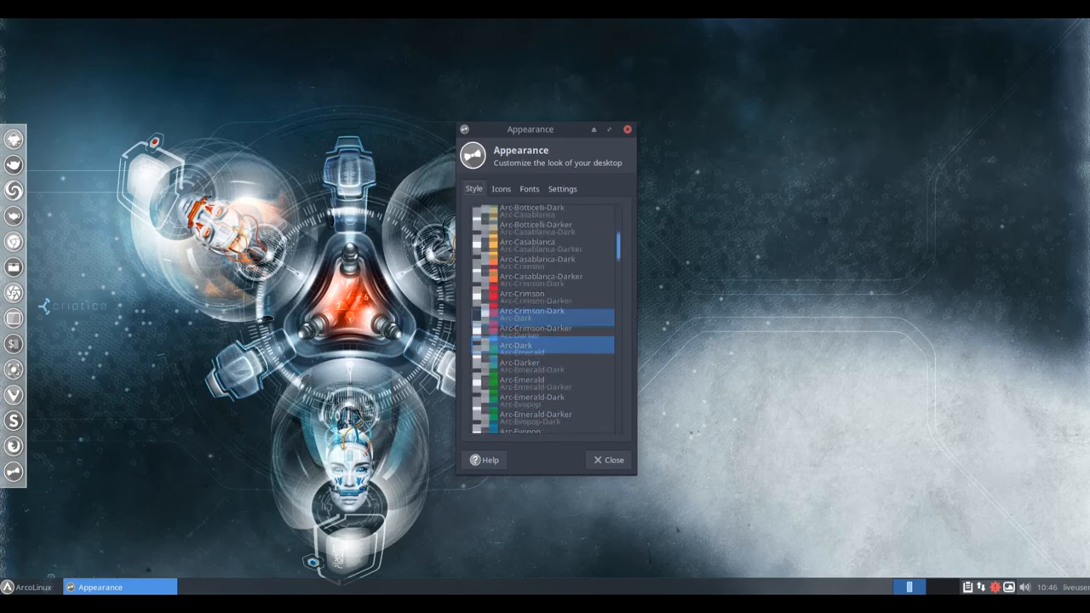
- Scroll through the Arc widget styles in the Style tab, then show the Icons tab
scroll(down, 3)
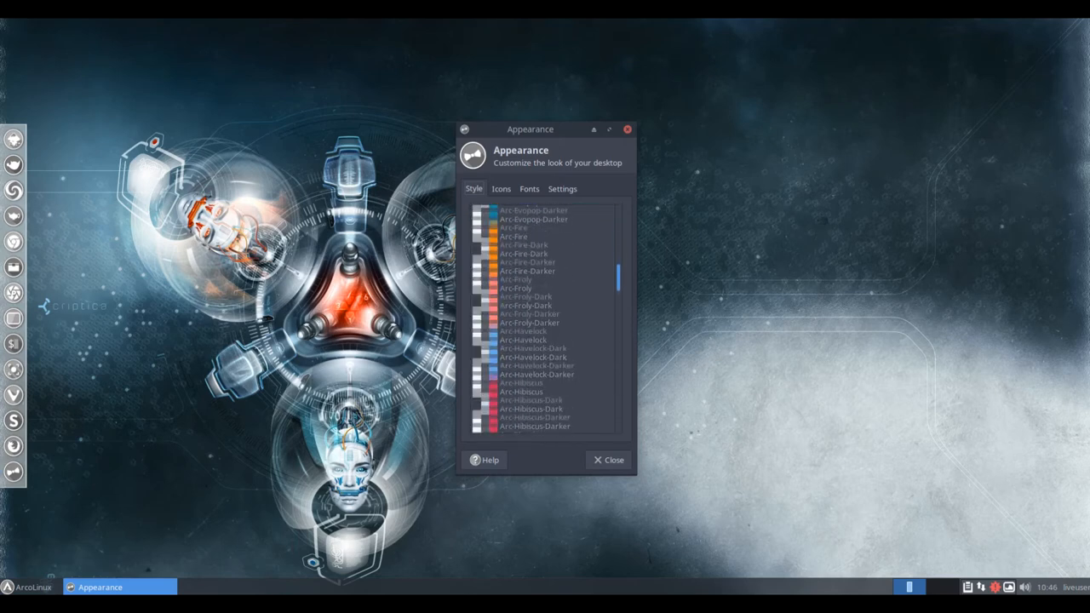
scroll(down, 3)
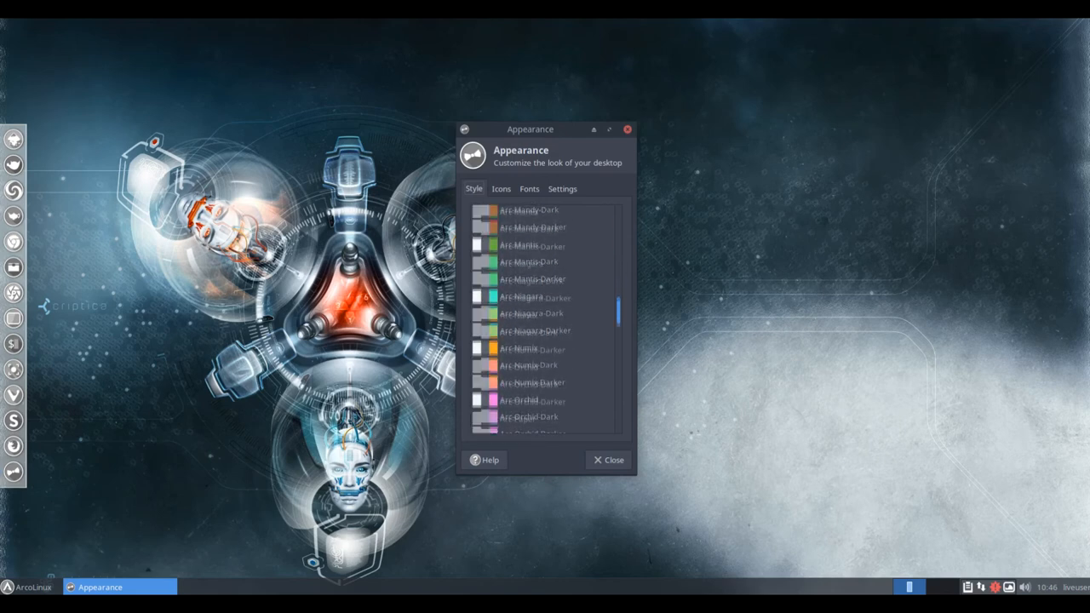
scroll(down, 3)
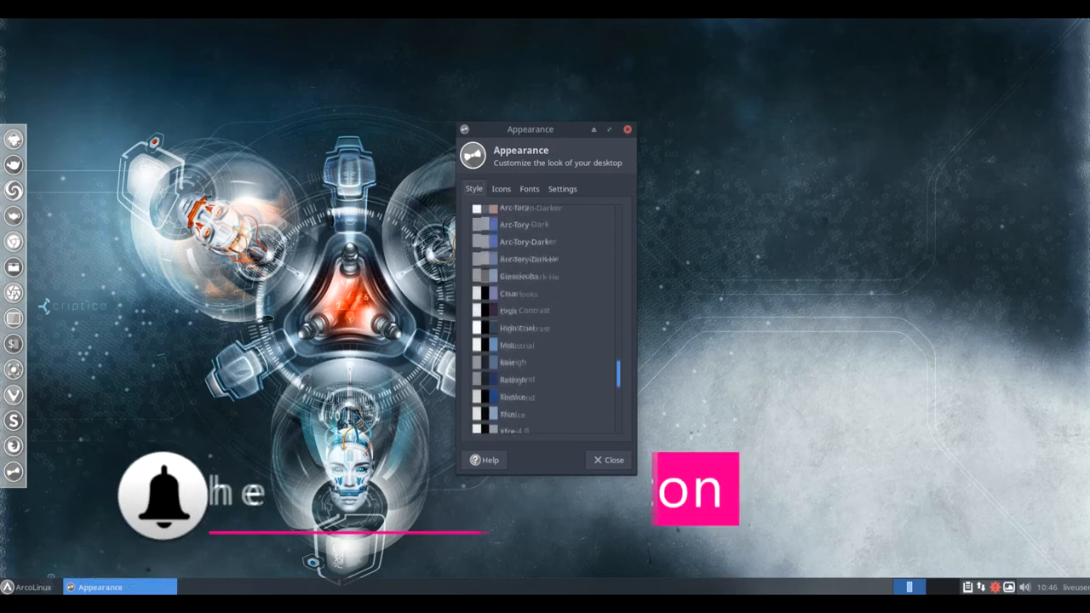
scroll(down, 3)
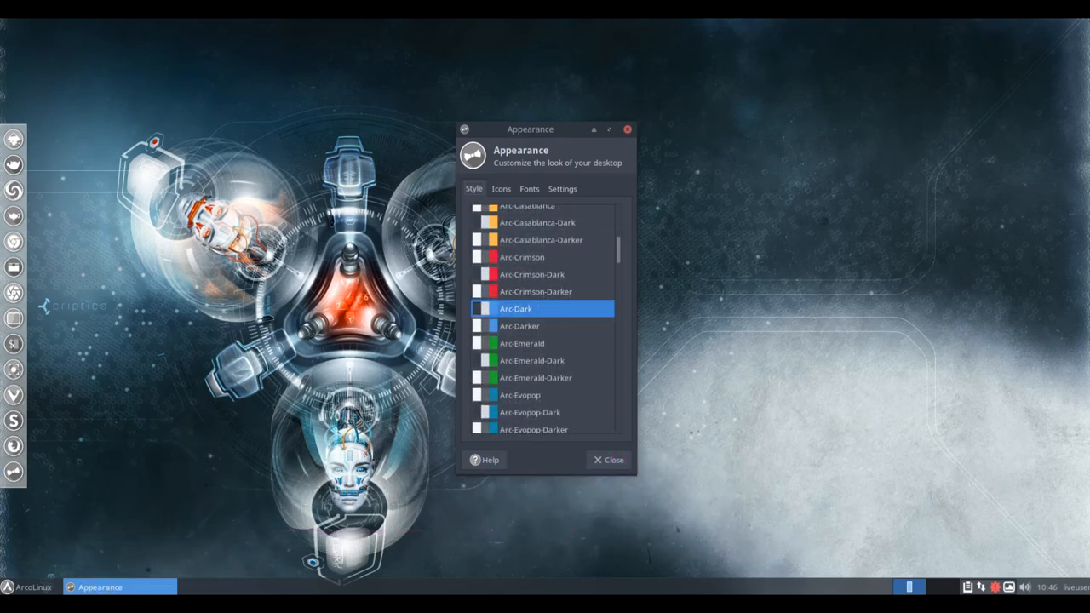
click(500, 188)
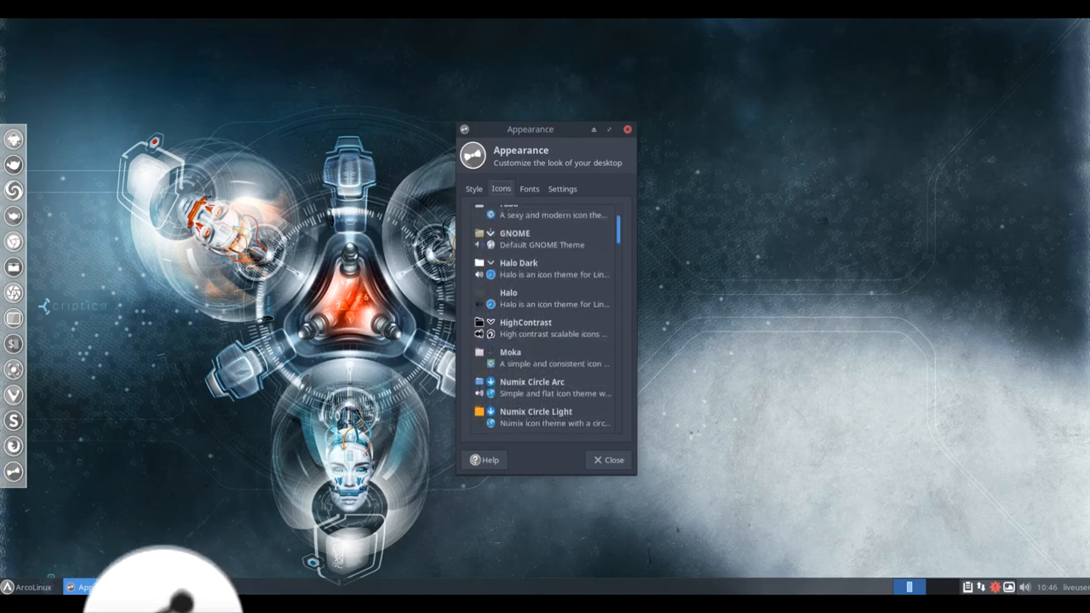
- Preview Sardi Flexible, Flexible Luv Colora and Ghost Flexible icons, finishing on Sardi Colora
scroll(down, 3)
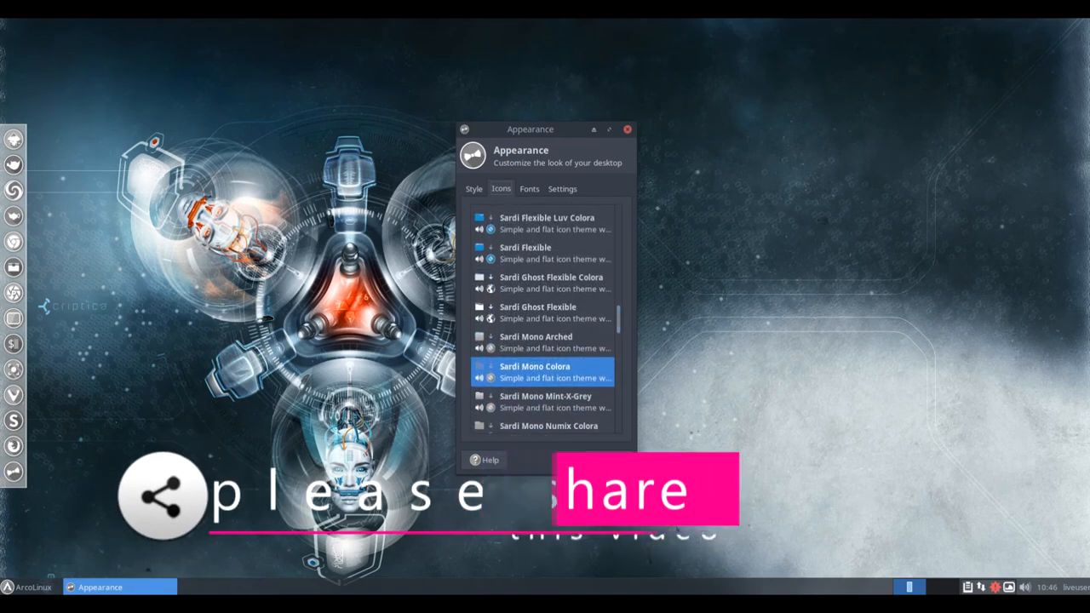
click(545, 253)
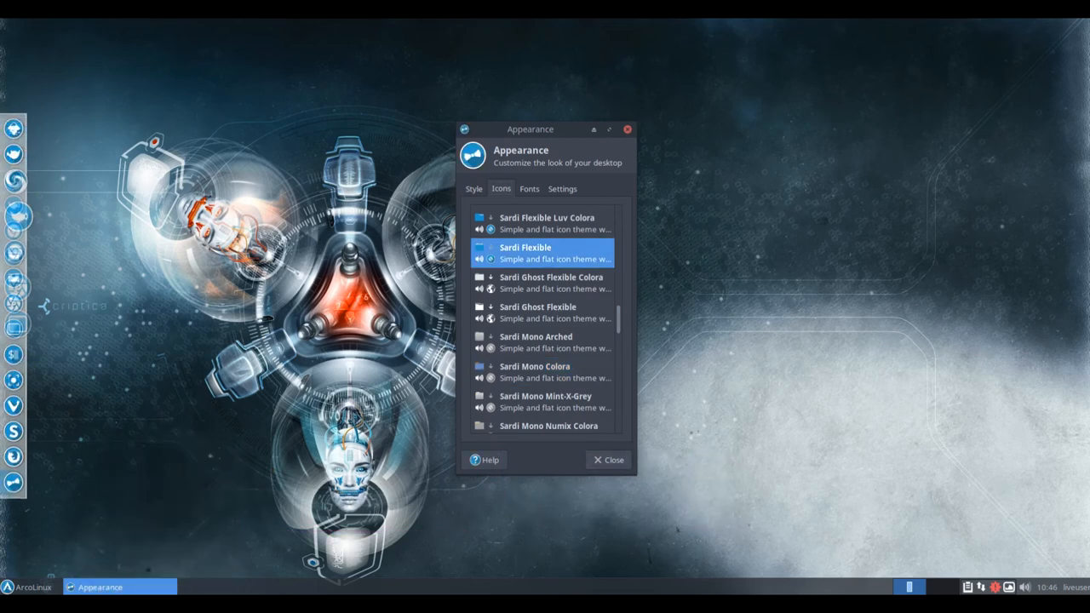
click(547, 223)
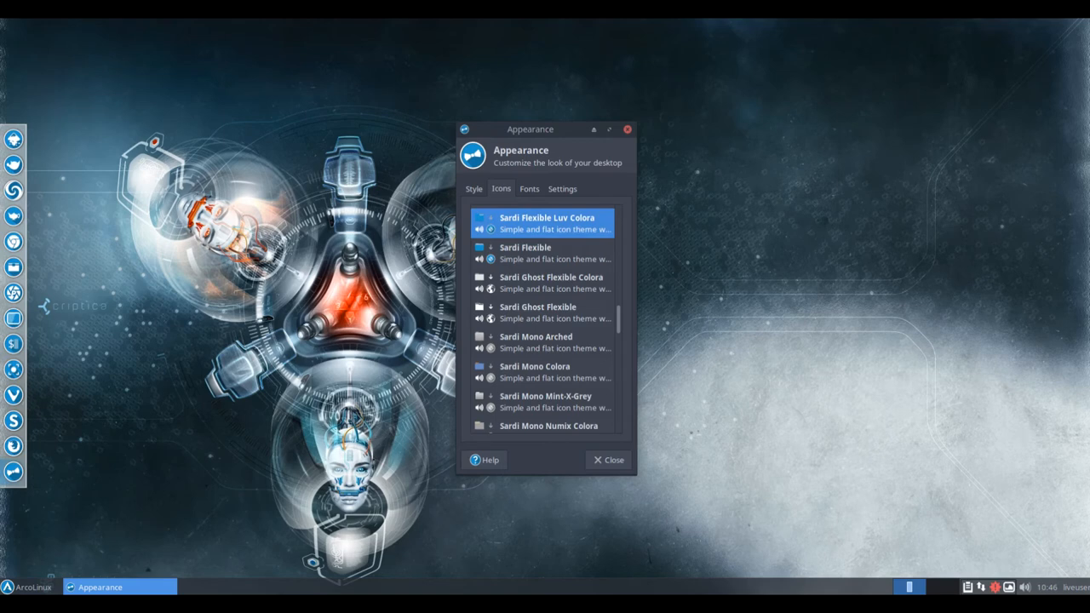
click(542, 312)
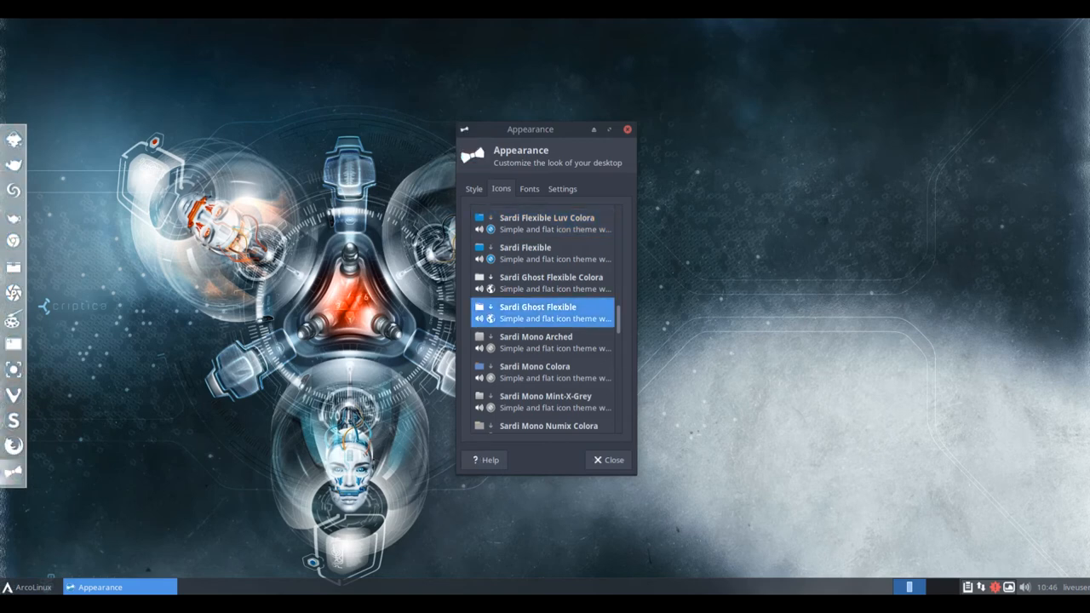
click(541, 253)
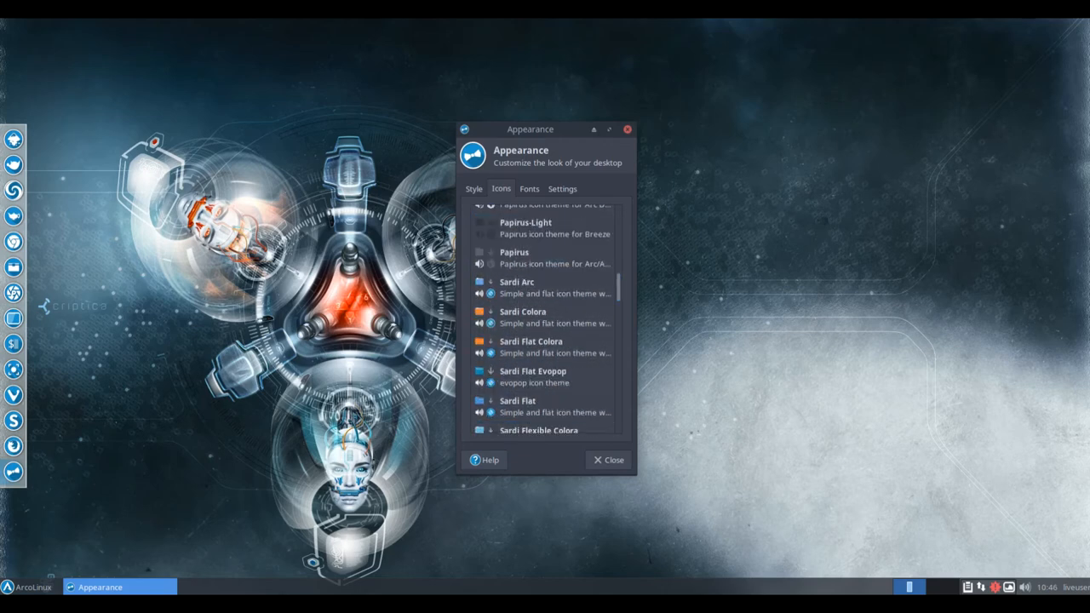
click(545, 317)
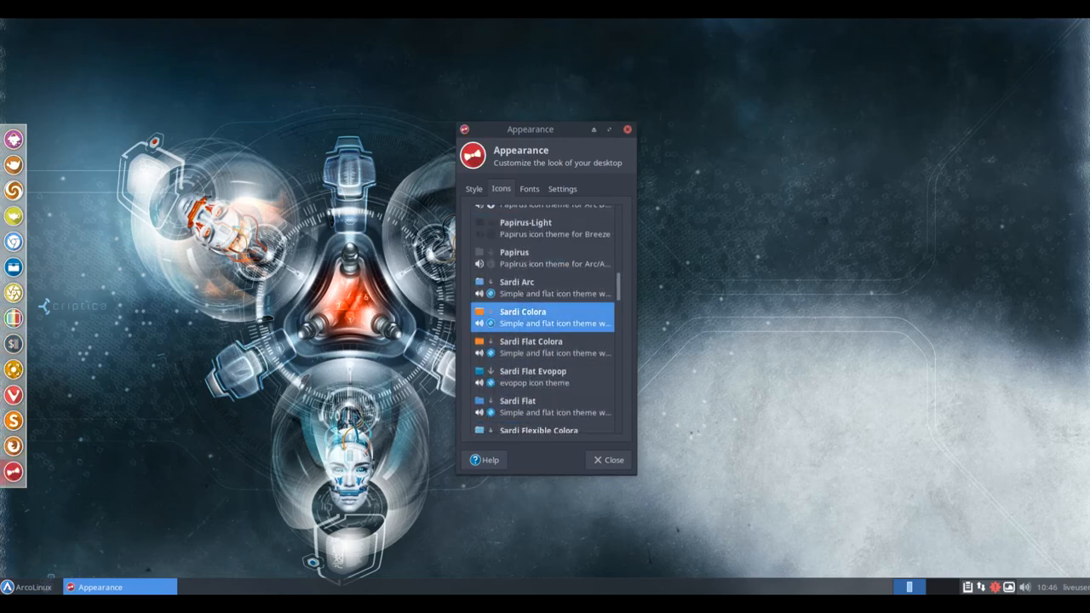
scroll(down, 3)
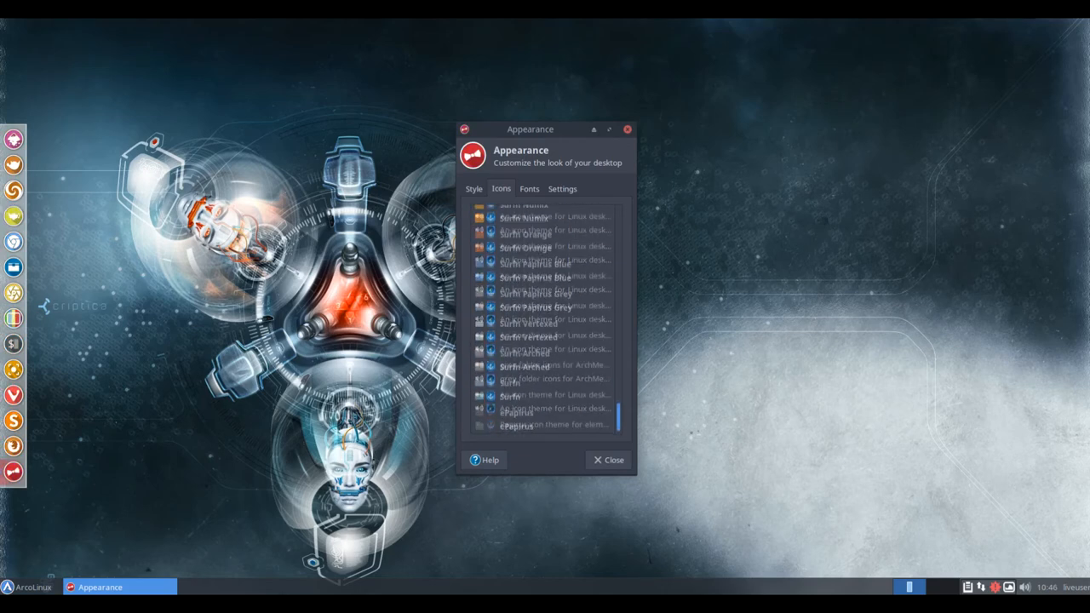